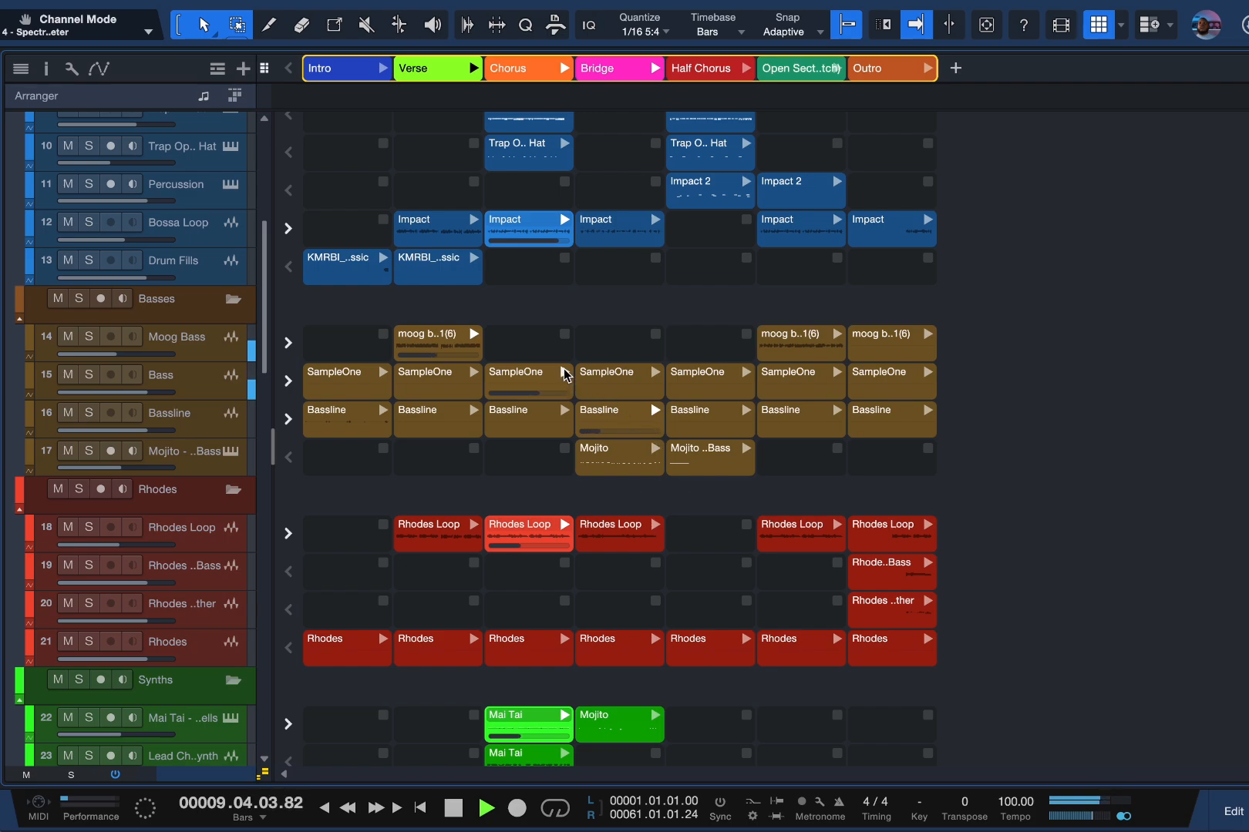
# Switch to the launcher song to begin recording a Stellar Riser clip.
pyautogui.click(1097, 24)
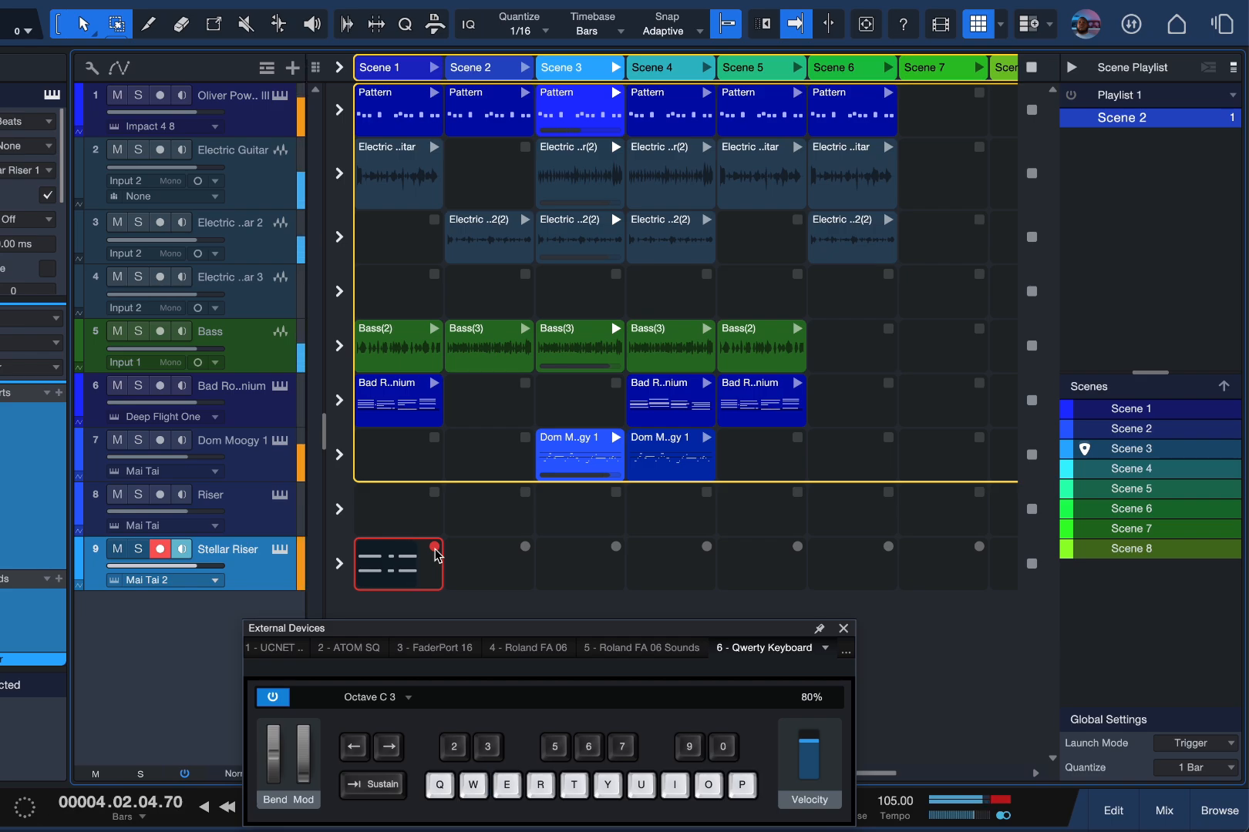
# Set the Bad Robot Harmonium clip to Trigger launch mode and the global launch mode to Gate.
pyautogui.rightClick(761, 400)
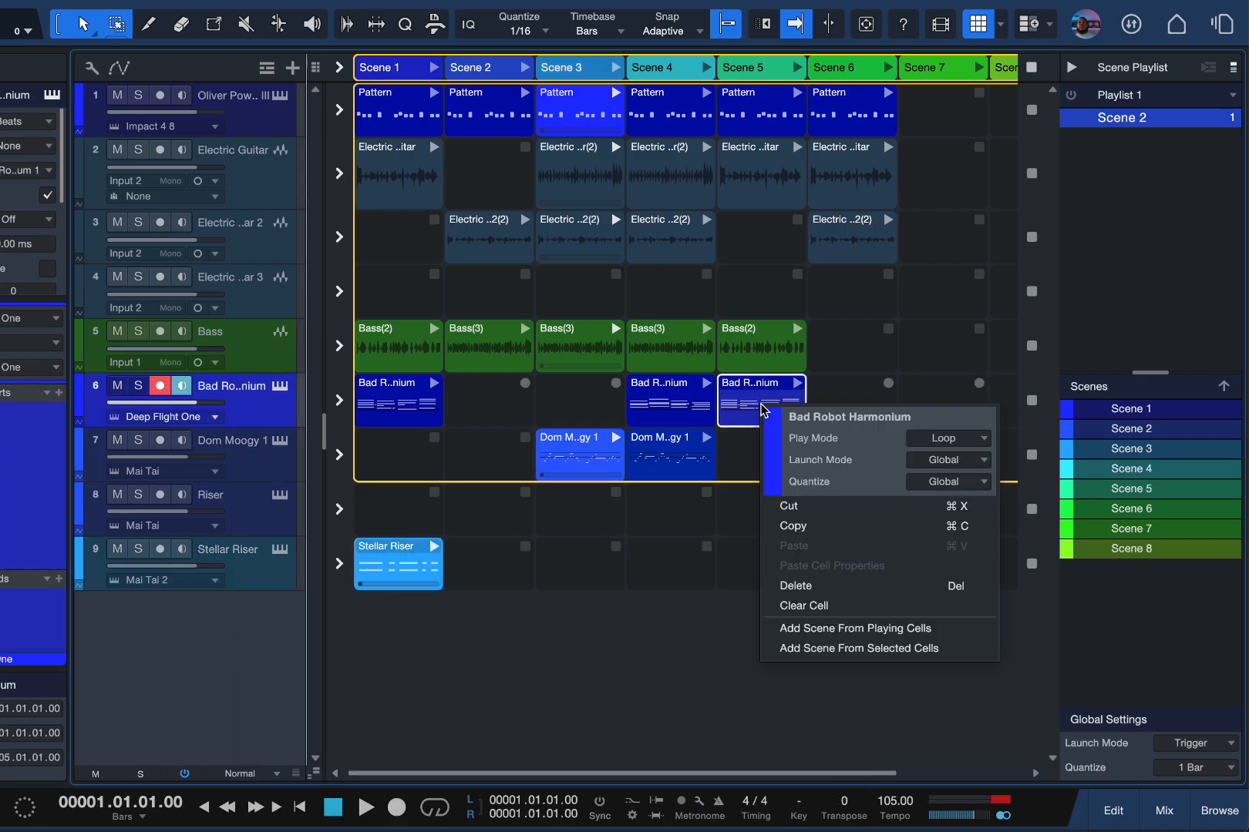
pyautogui.moveTo(951, 444)
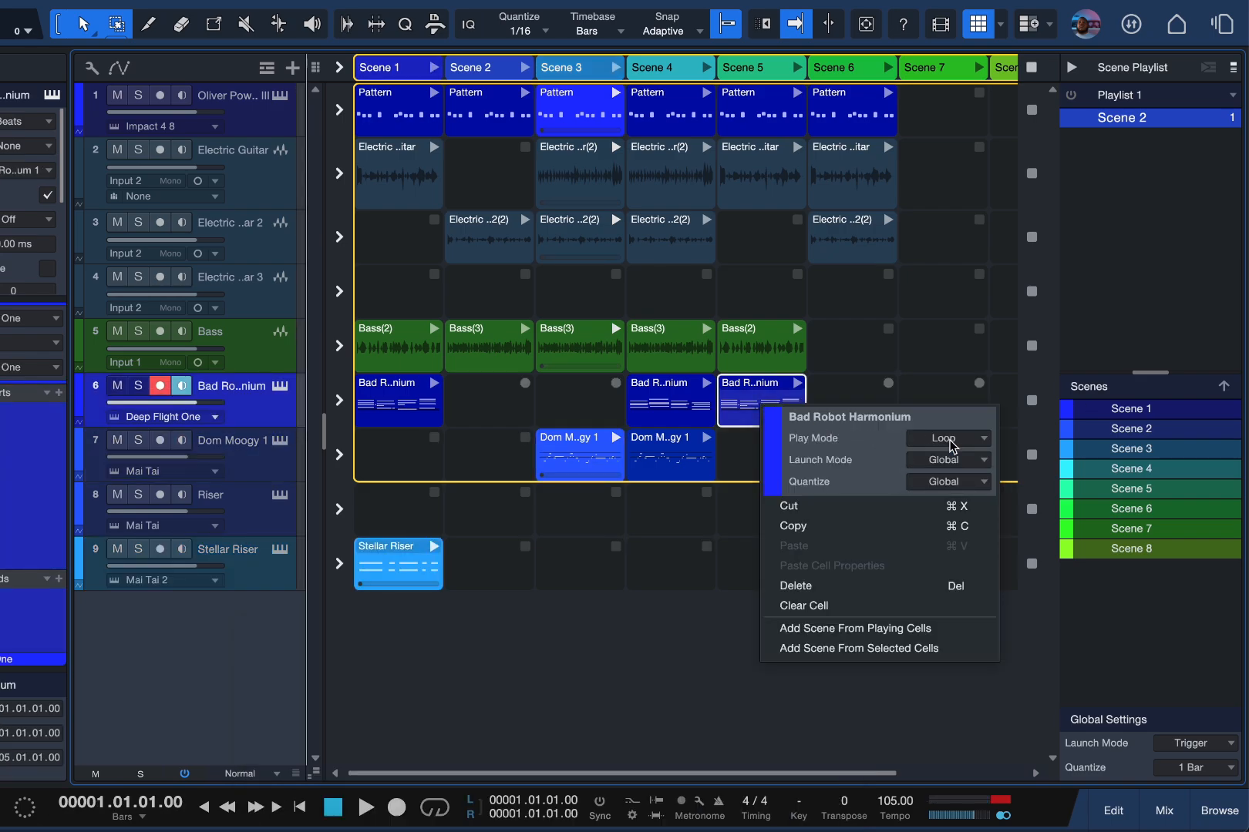
pyautogui.click(948, 460)
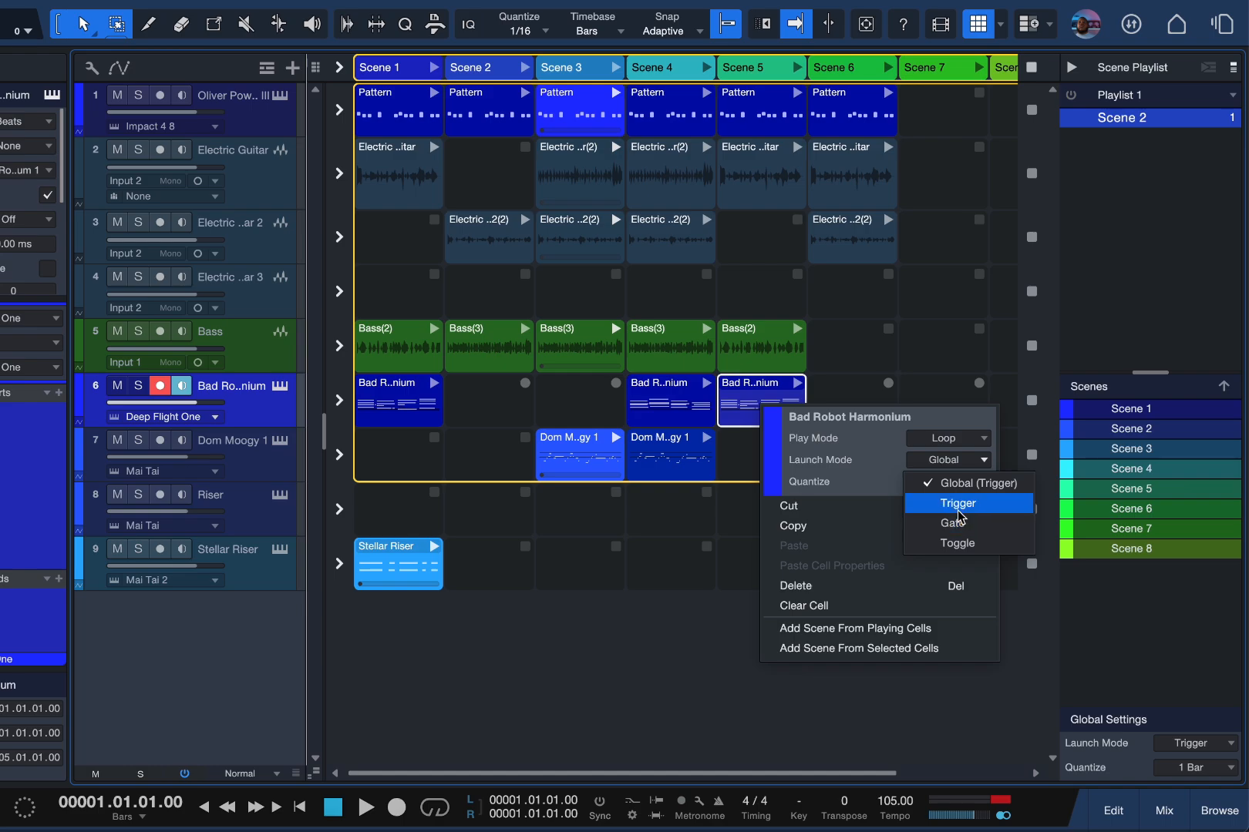
pyautogui.click(948, 481)
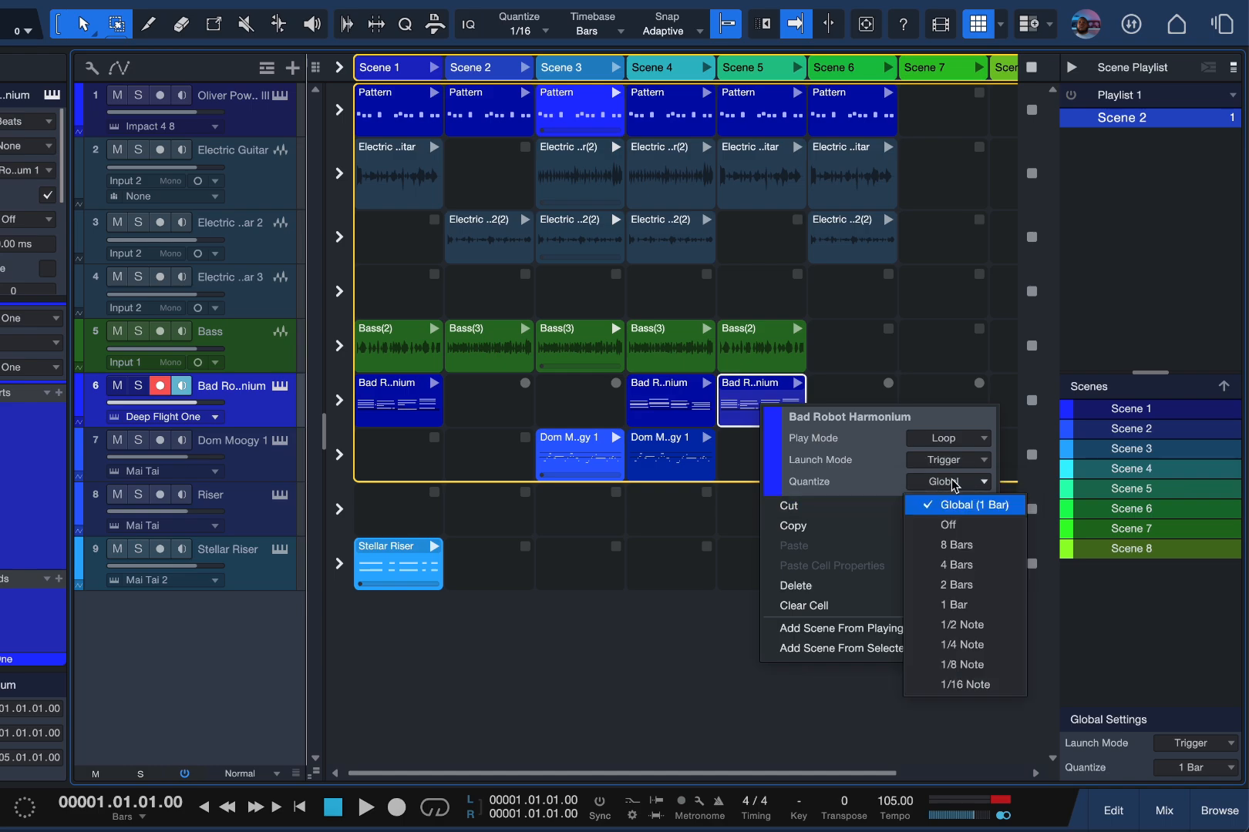
pyautogui.click(955, 565)
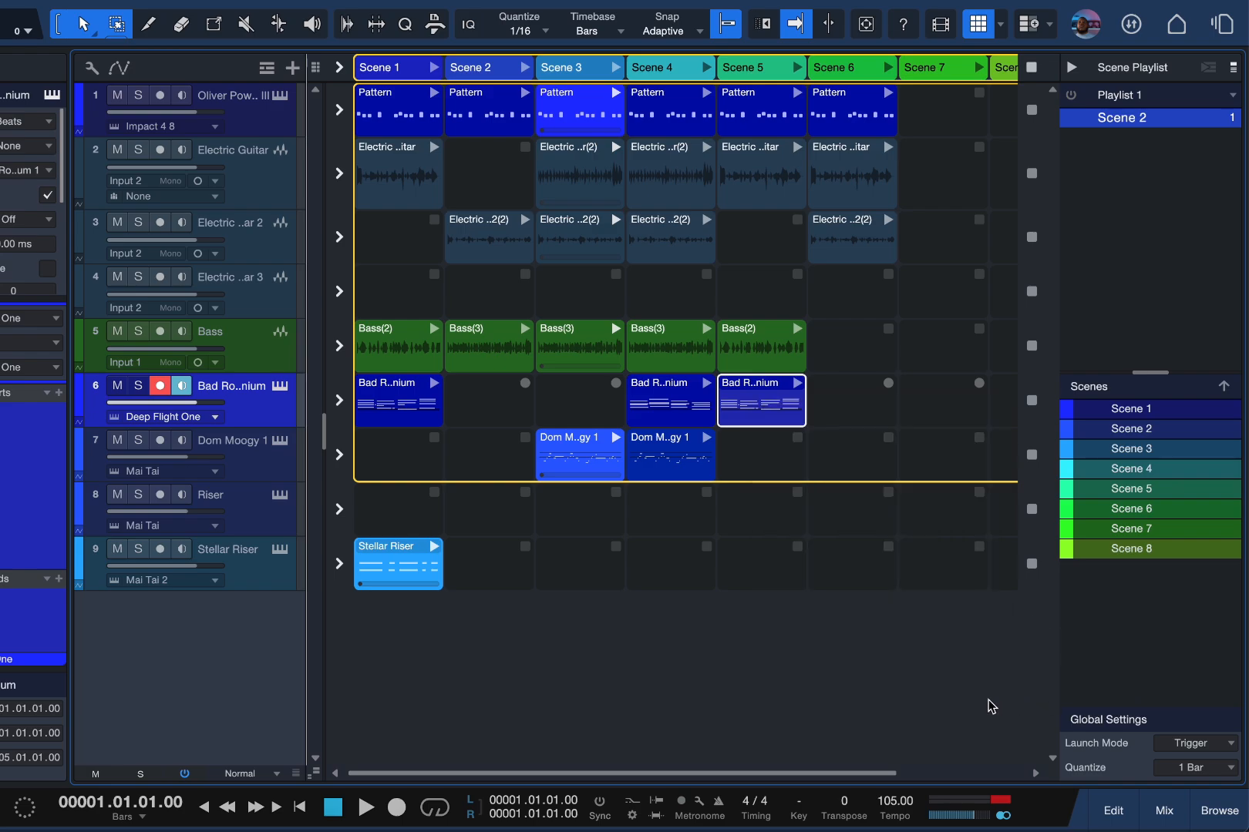
pyautogui.click(1195, 743)
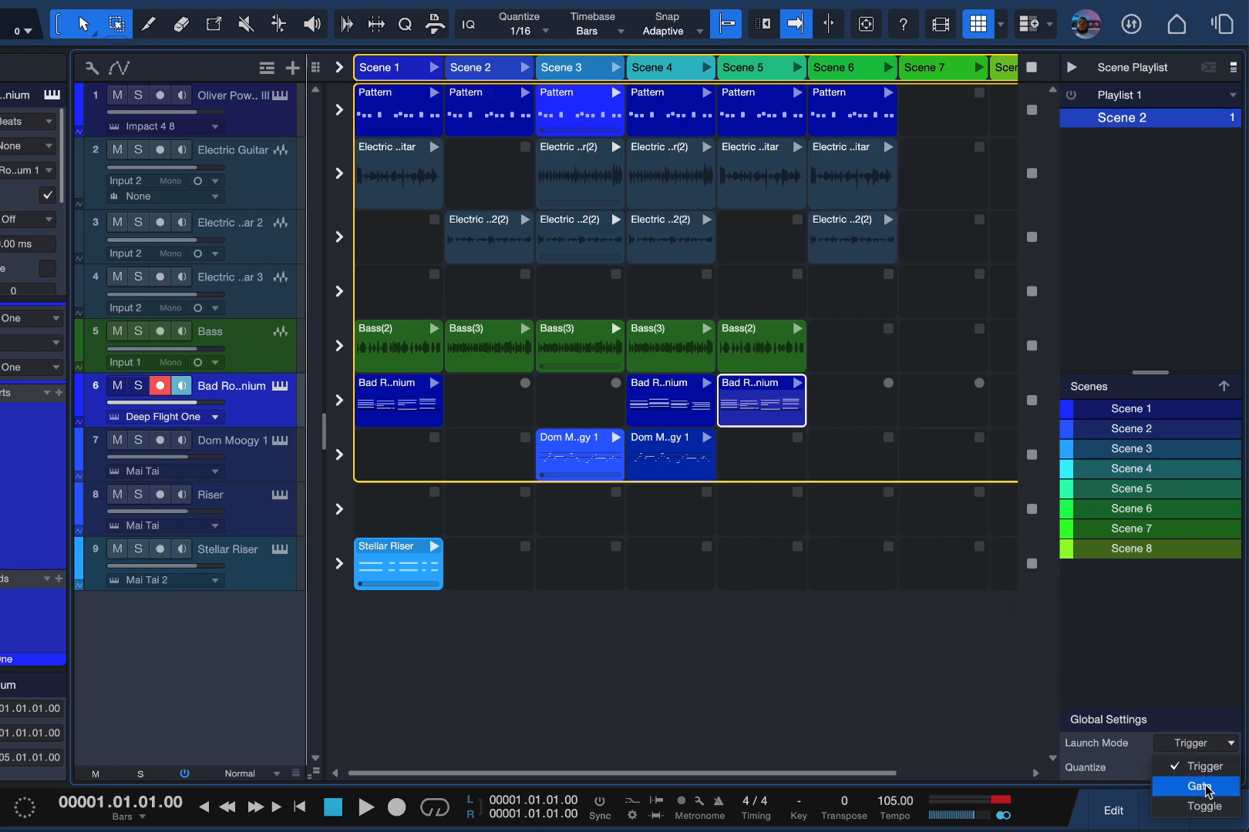
pyautogui.click(1191, 767)
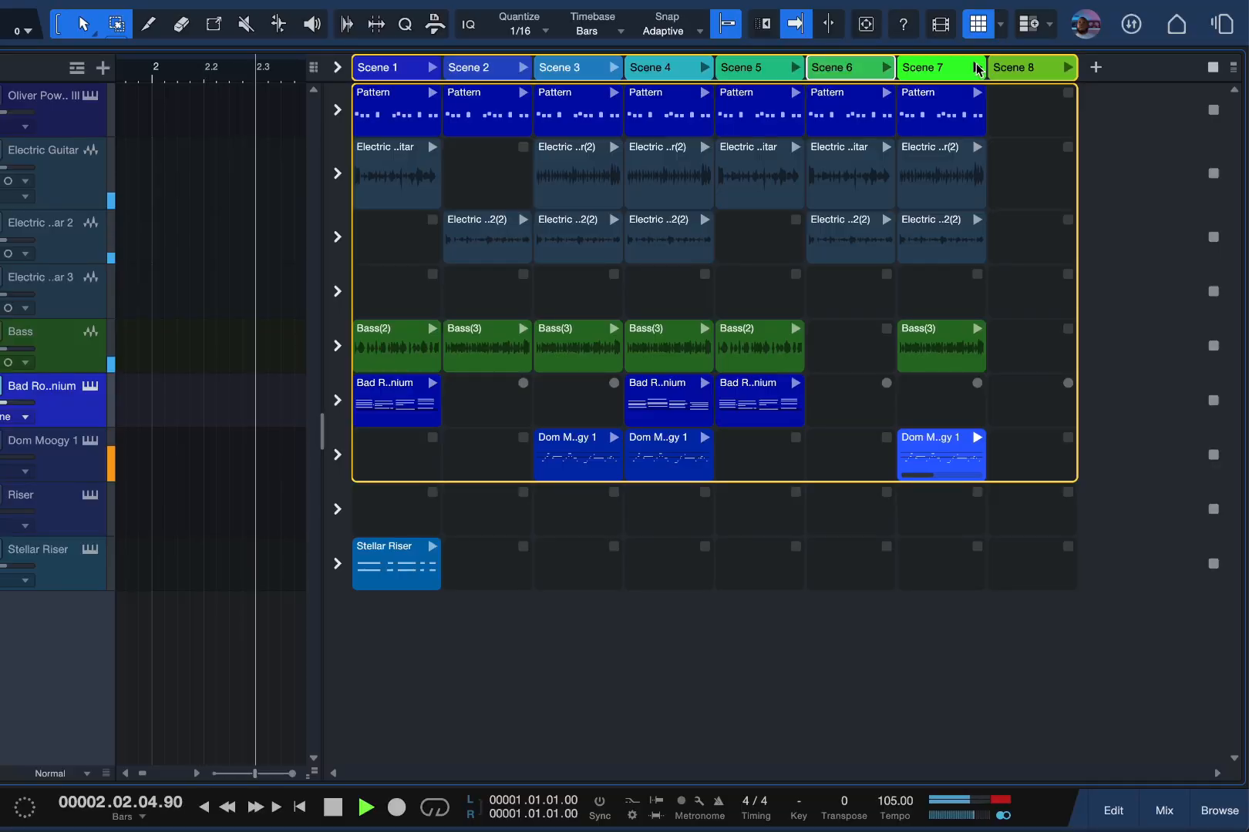
# Add Scene 7 to the scene playlist from its header's context menu.
pyautogui.rightClick(939, 67)
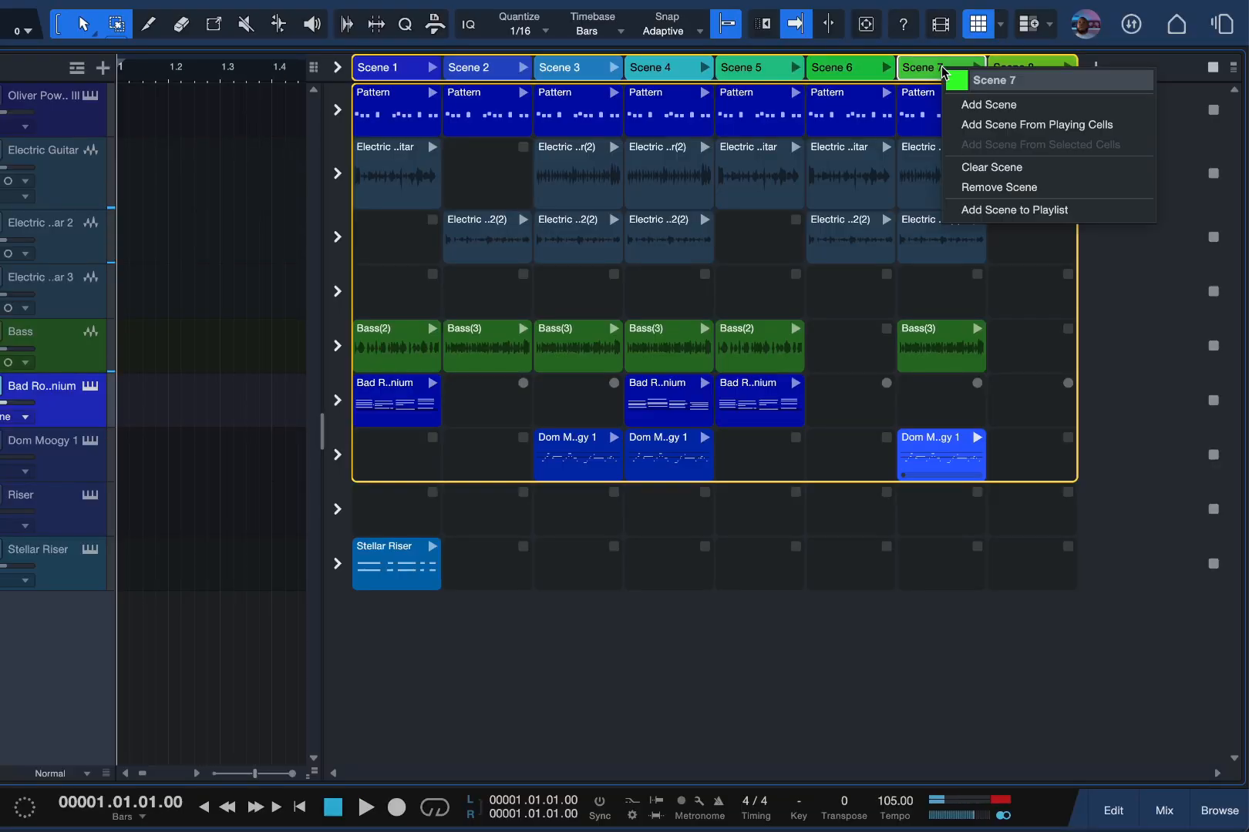
pyautogui.moveTo(990, 213)
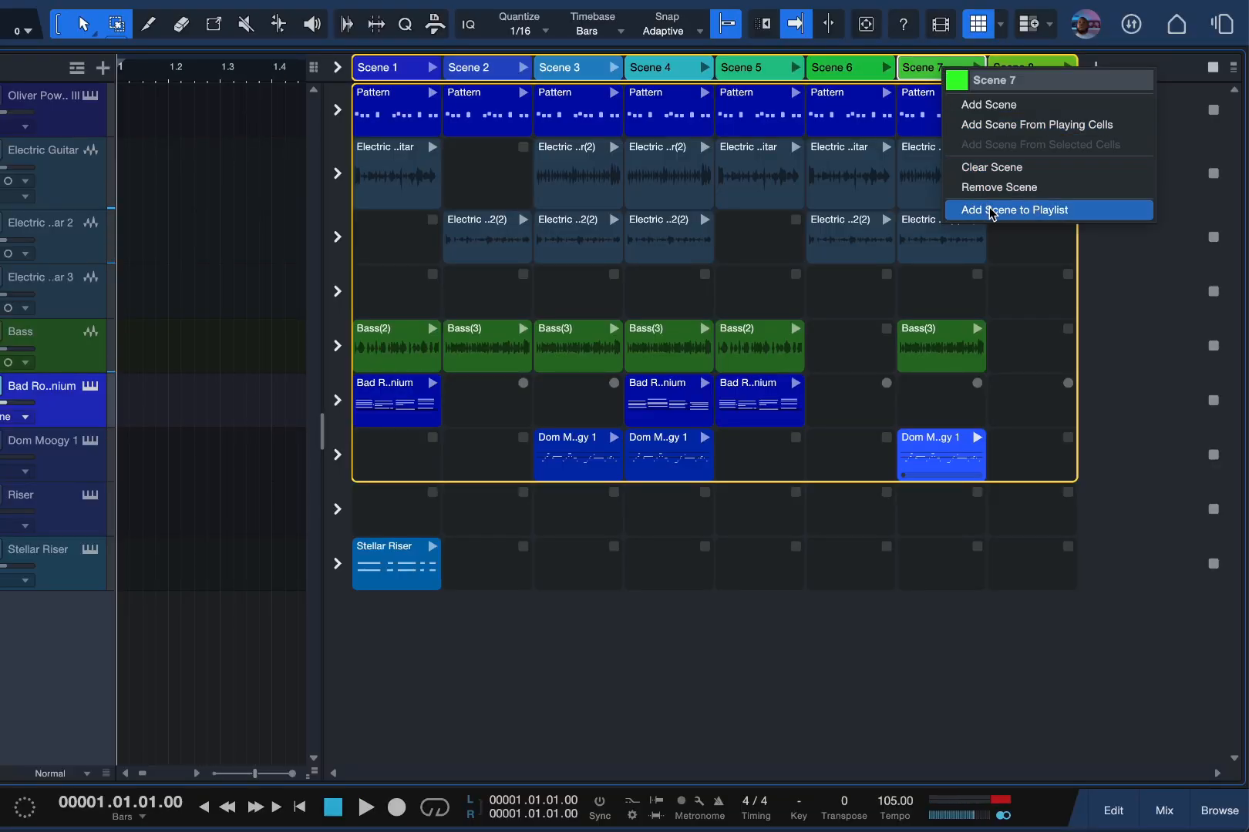
pyautogui.click(1012, 210)
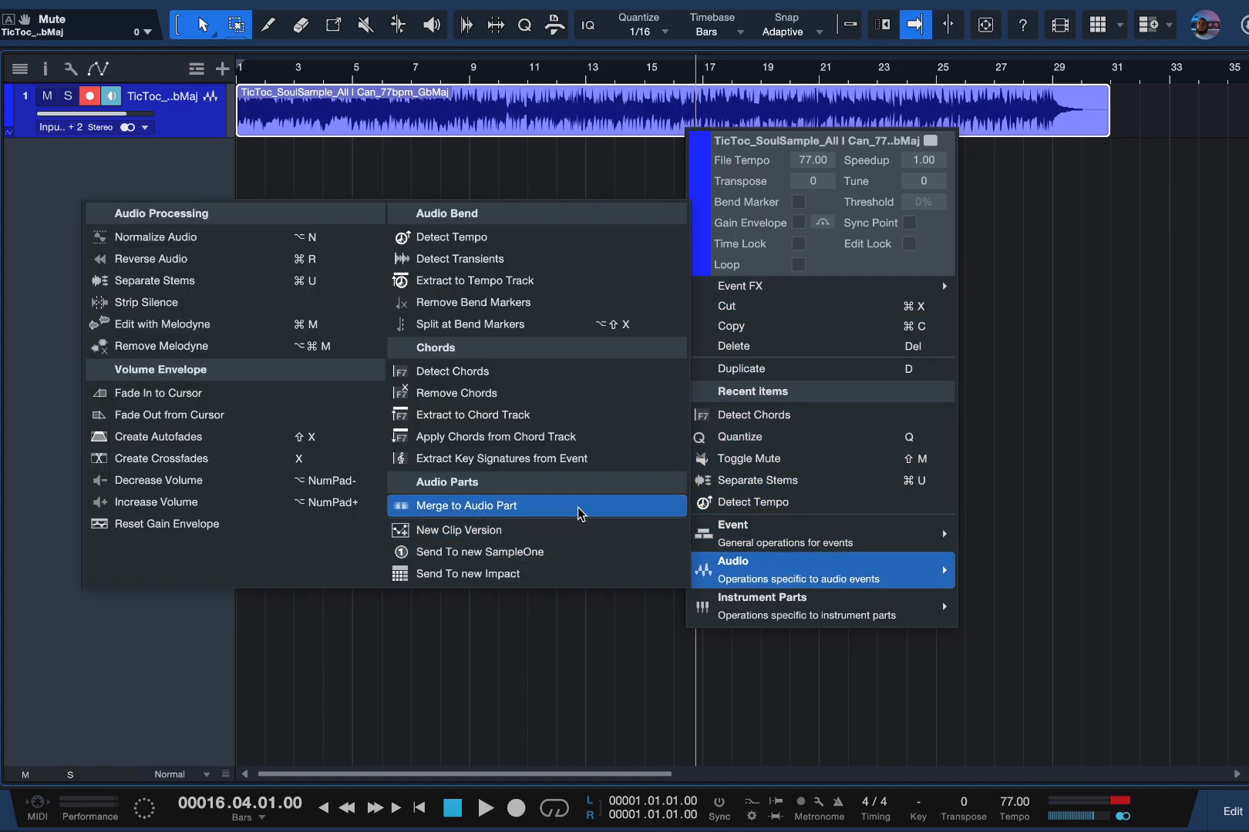
pyautogui.moveTo(569, 477)
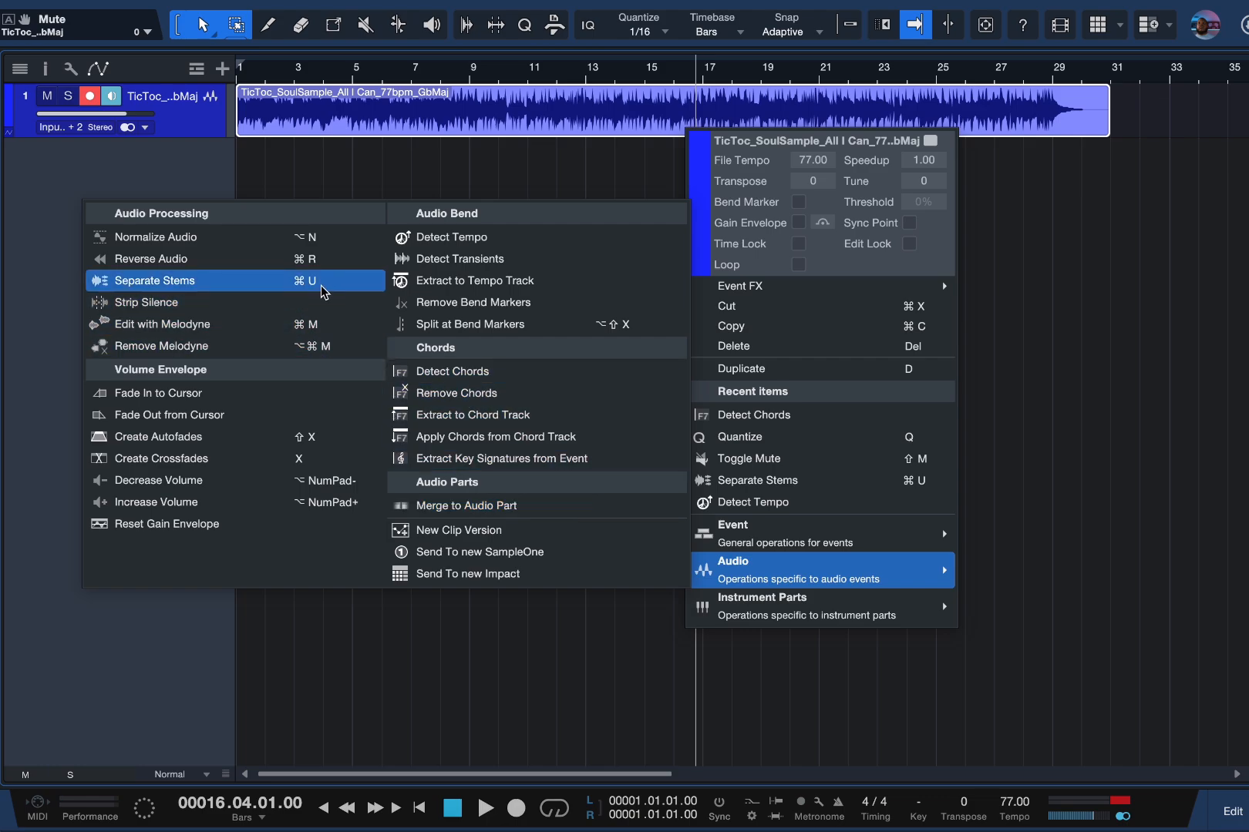
# Separate the TicToc sample into vocals, drums, bass and other stems.
pyautogui.click(153, 281)
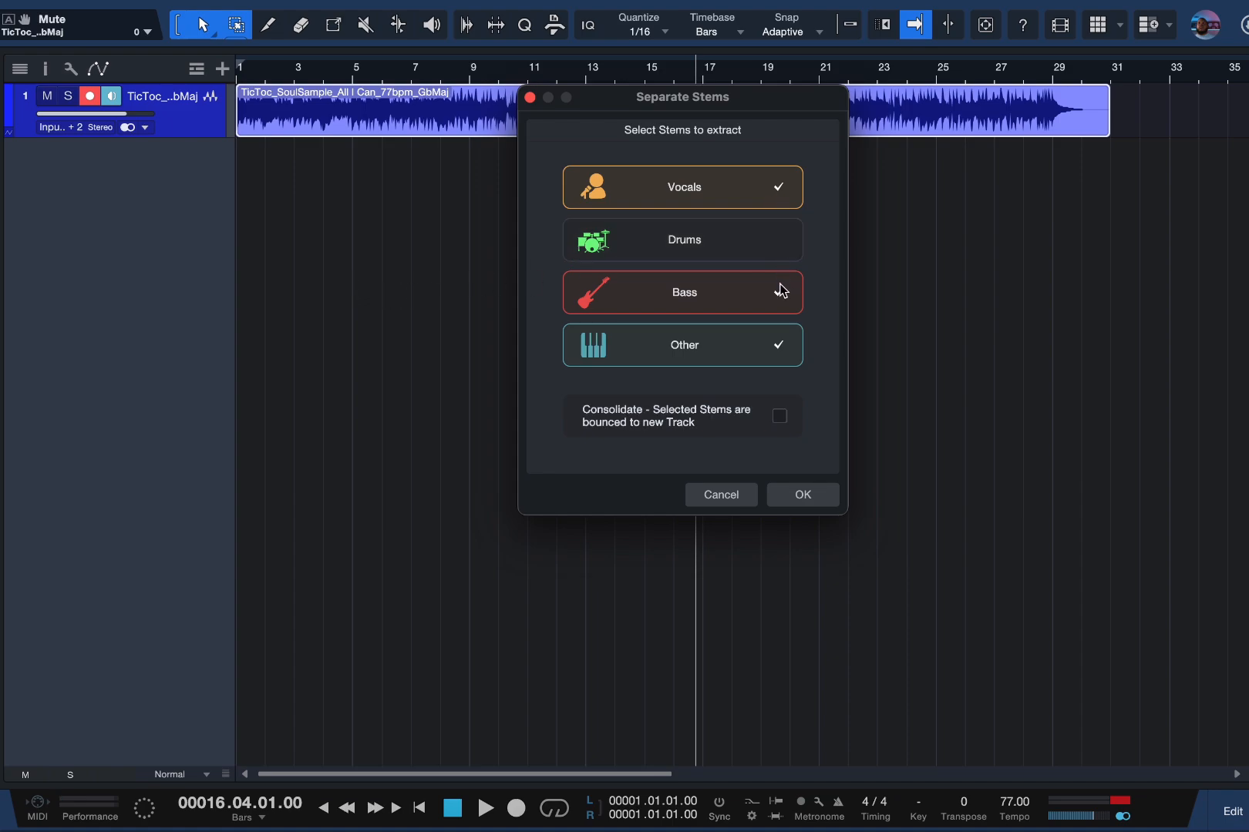
pyautogui.click(681, 292)
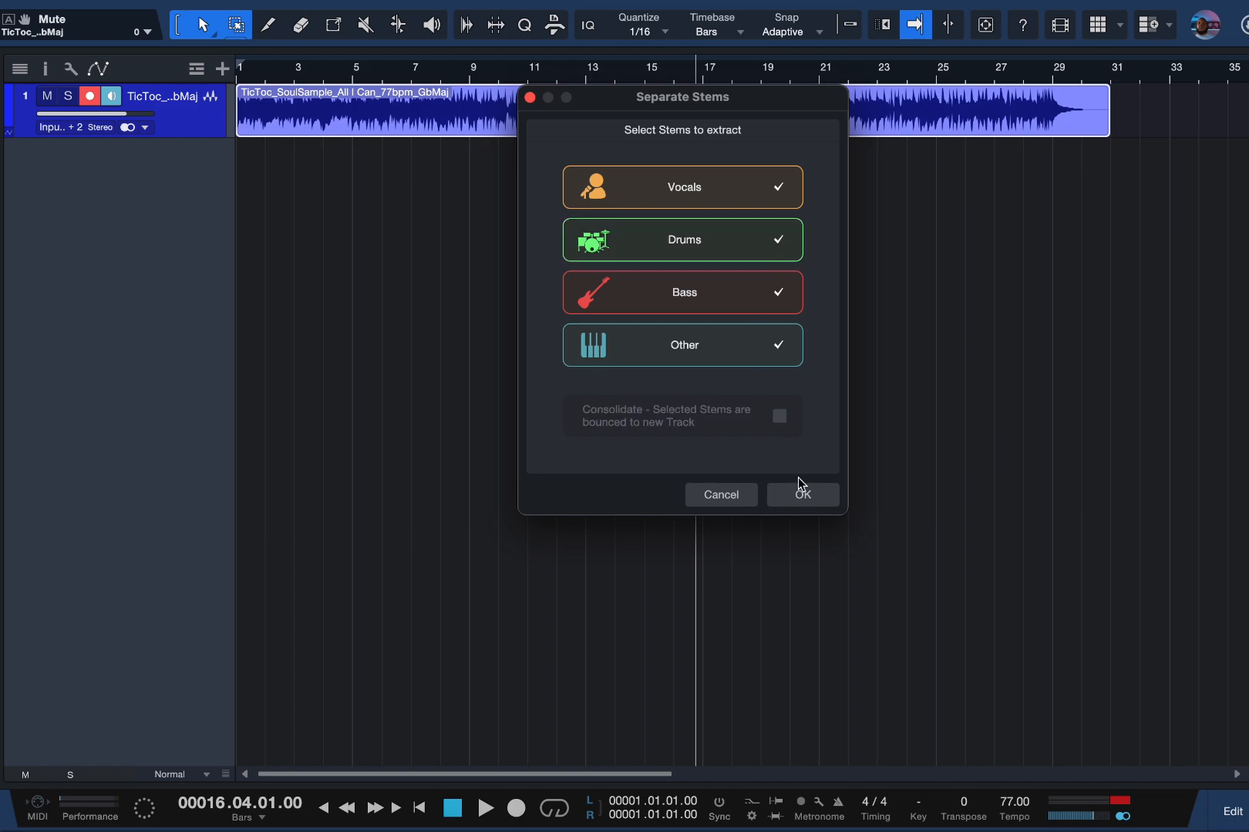
pyautogui.click(801, 494)
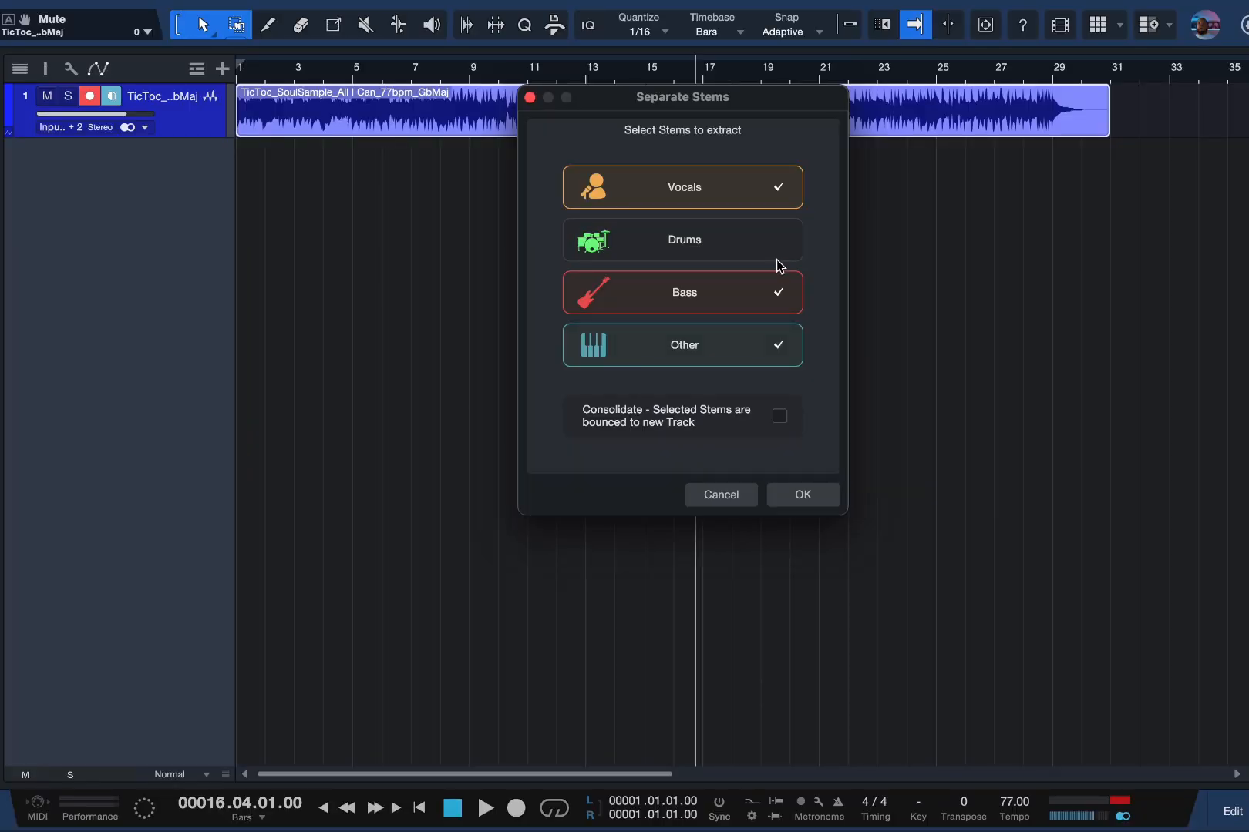
pyautogui.click(680, 346)
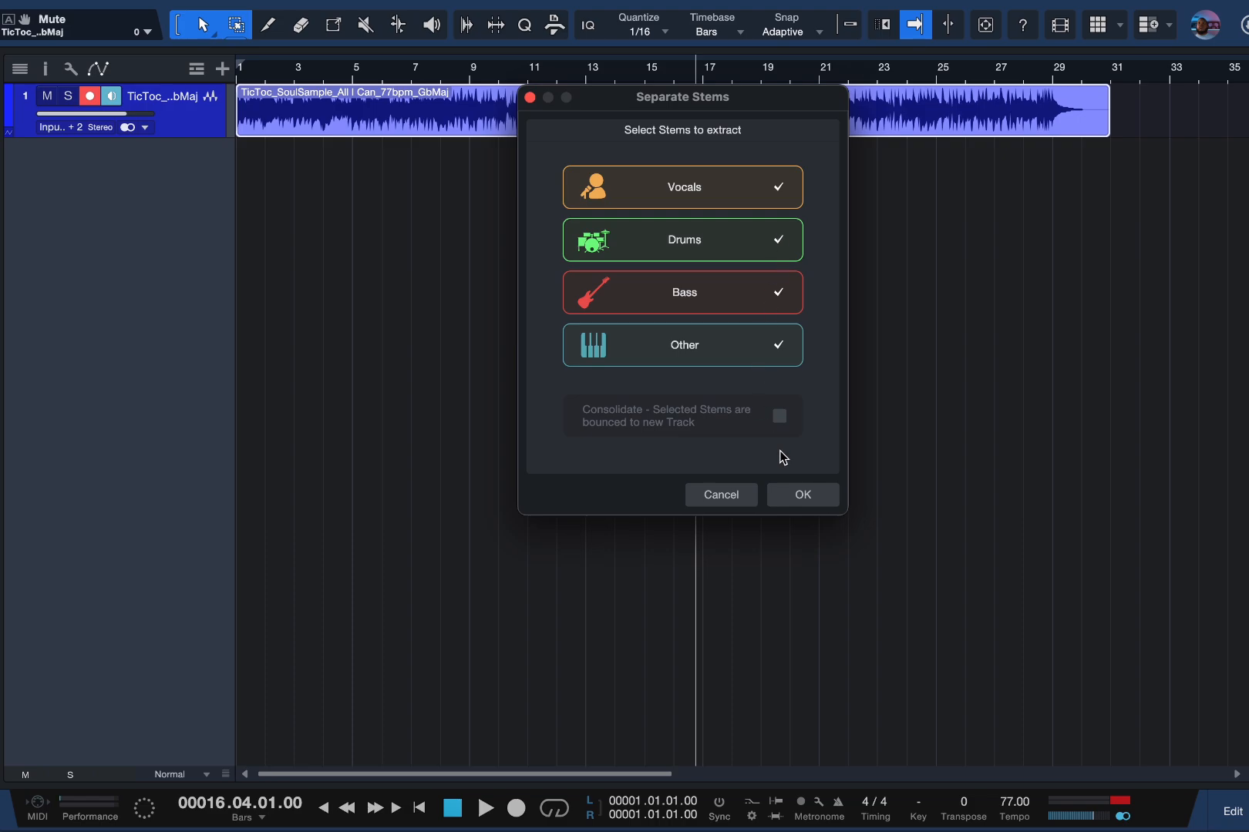
pyautogui.click(801, 494)
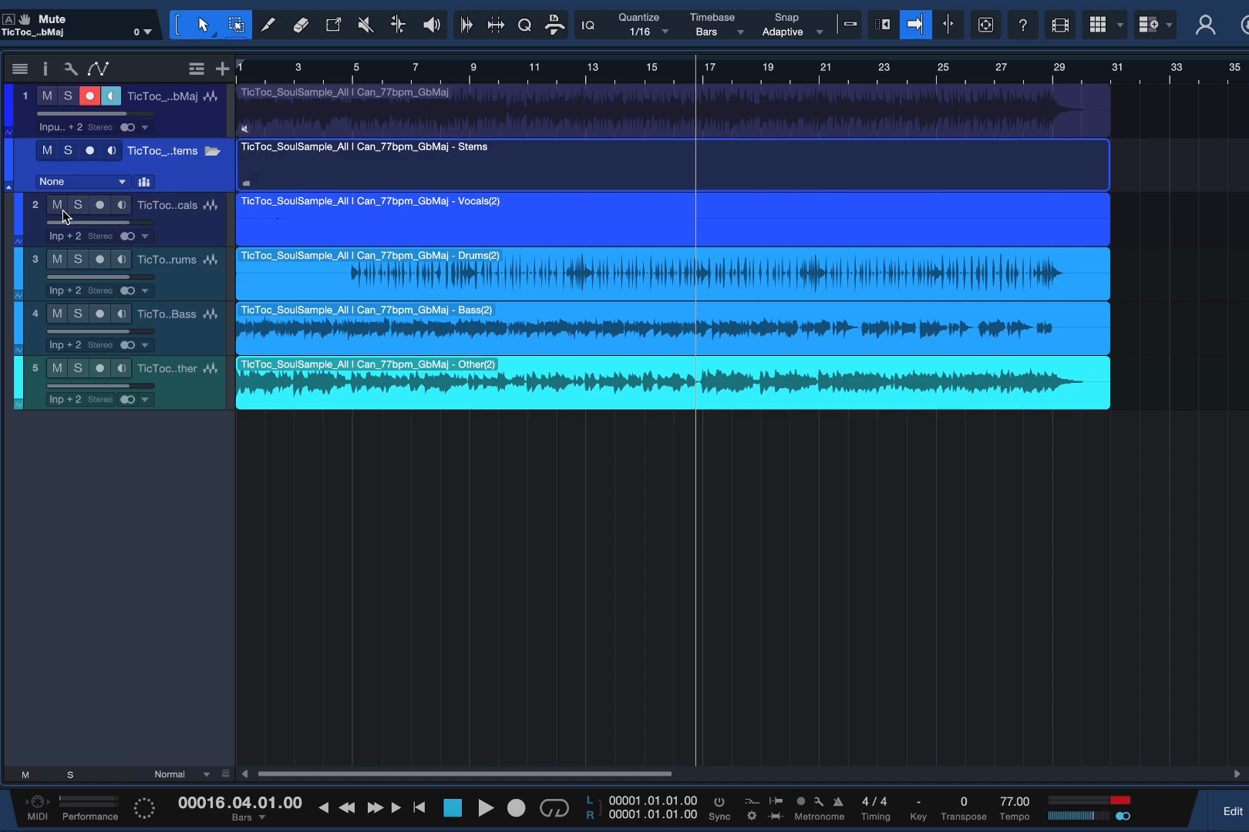
# Mute the vocals stem and toggle mutes on the drums and bass stems.
pyautogui.click(56, 263)
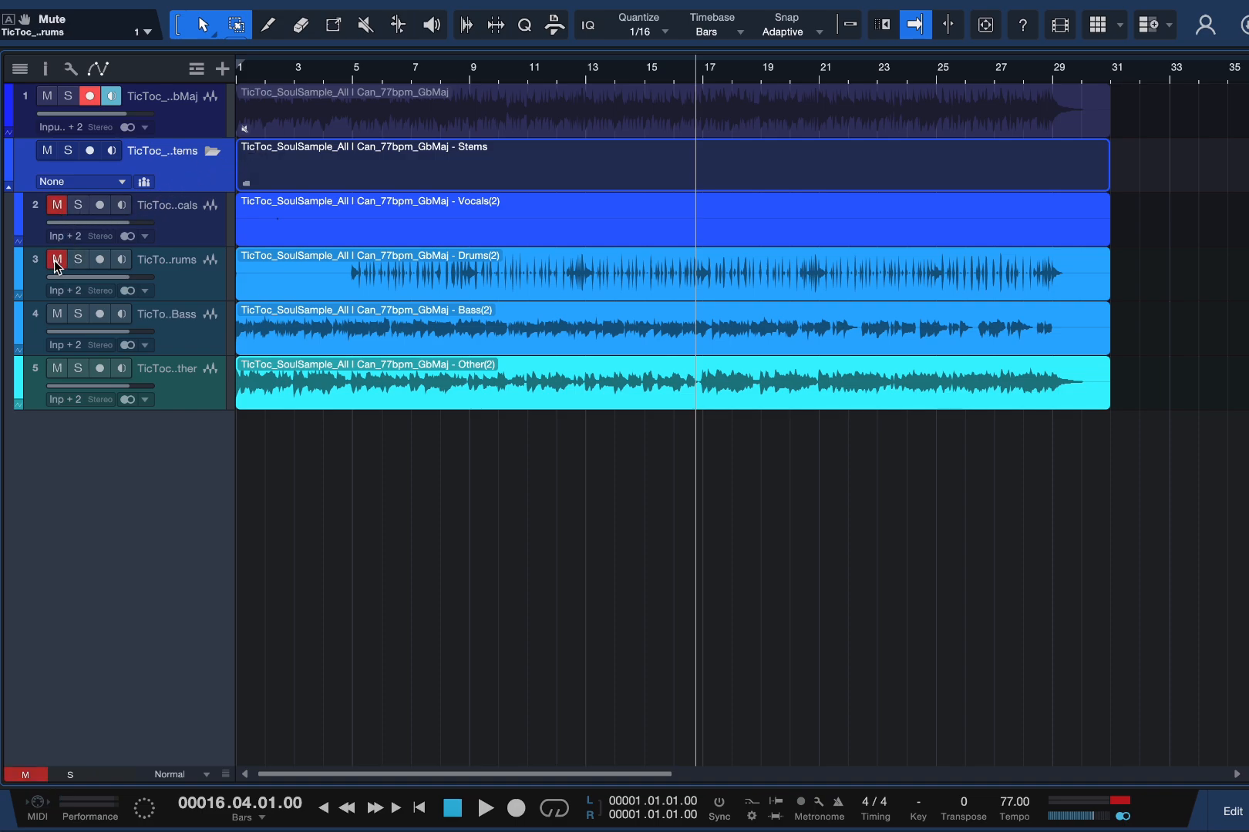
pyautogui.click(484, 808)
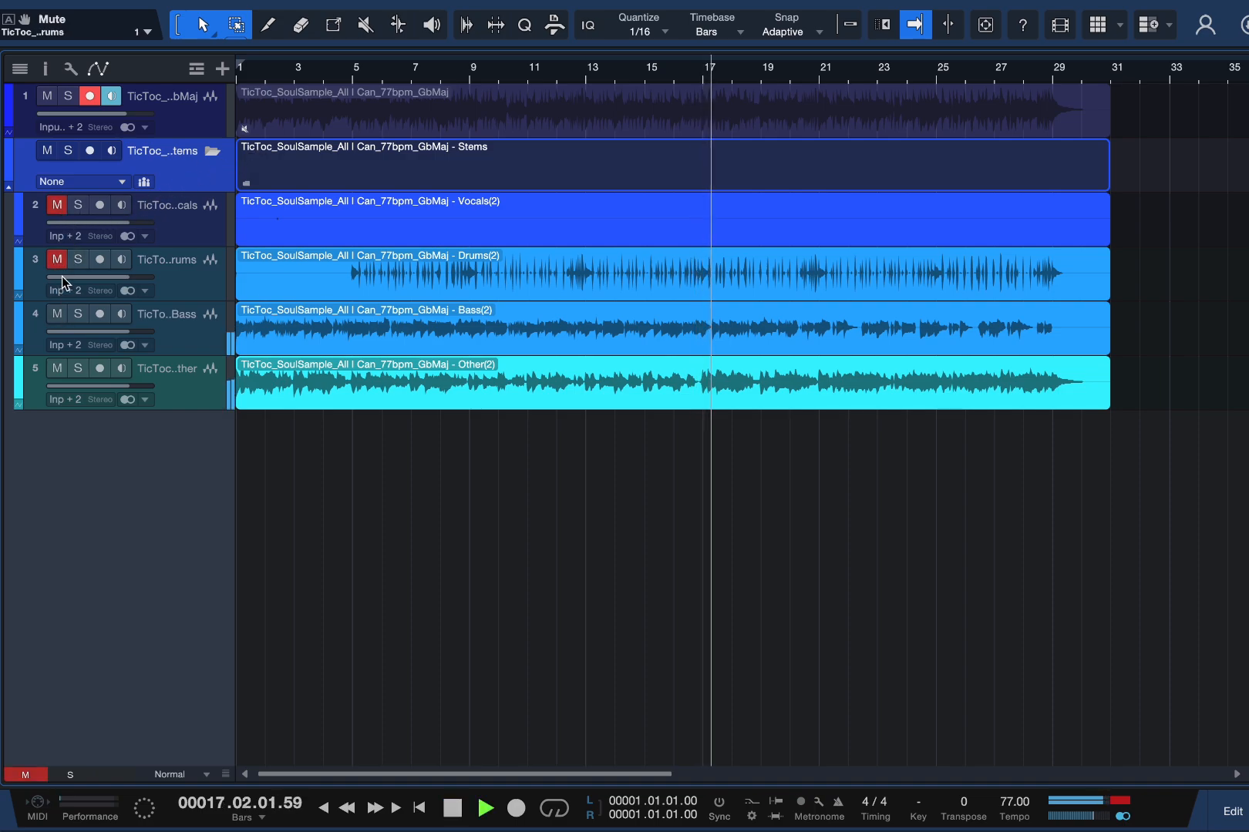
pyautogui.click(56, 368)
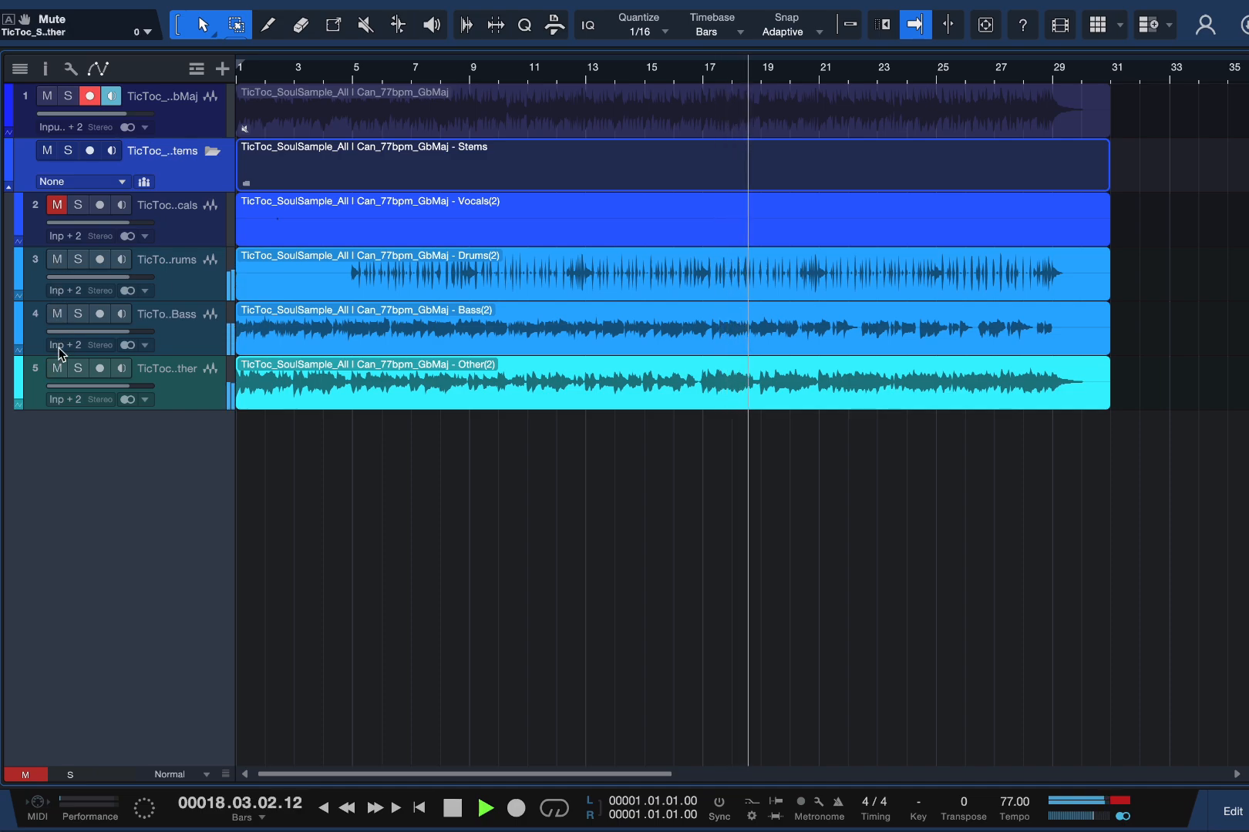
pyautogui.click(56, 259)
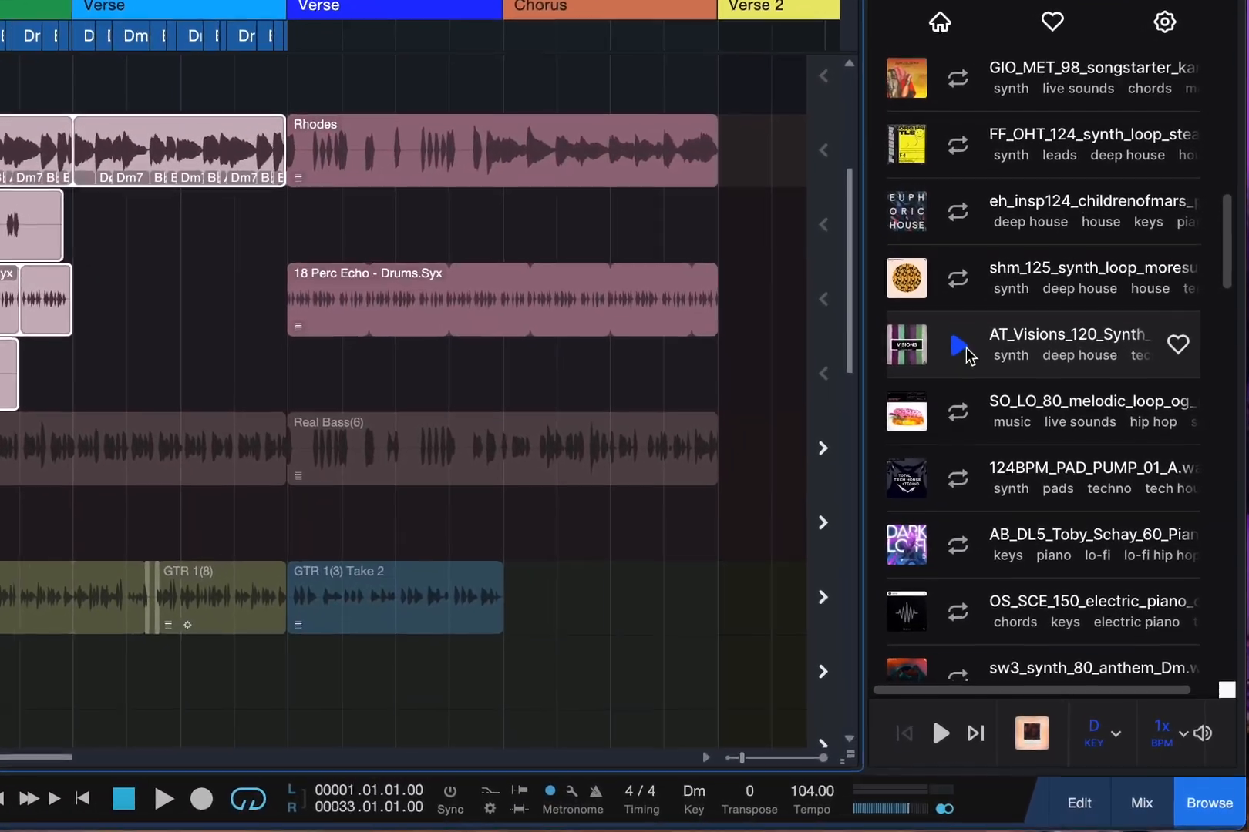
# Preview the Visions deep house synth loop, then the liked 808 synth bass loop.
pyautogui.click(959, 412)
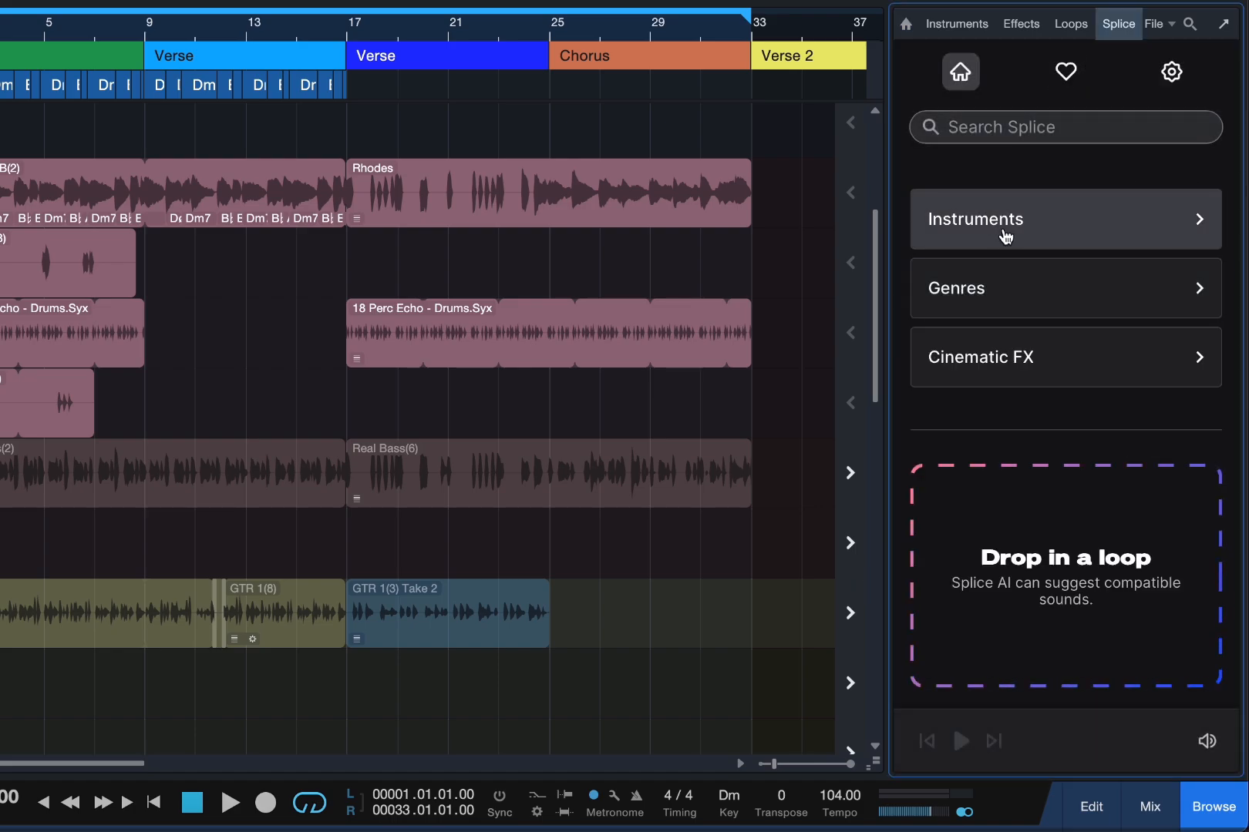
pyautogui.click(1063, 72)
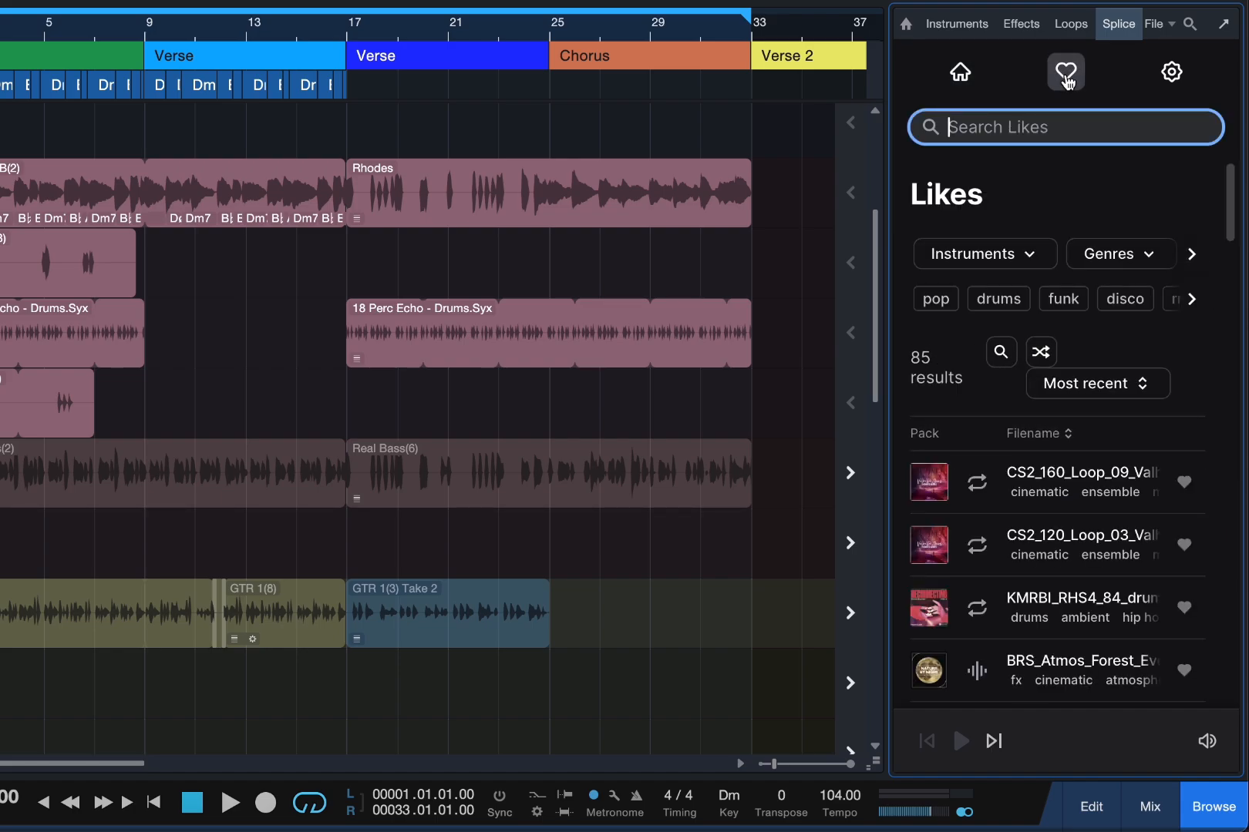
pyautogui.scroll(-3)
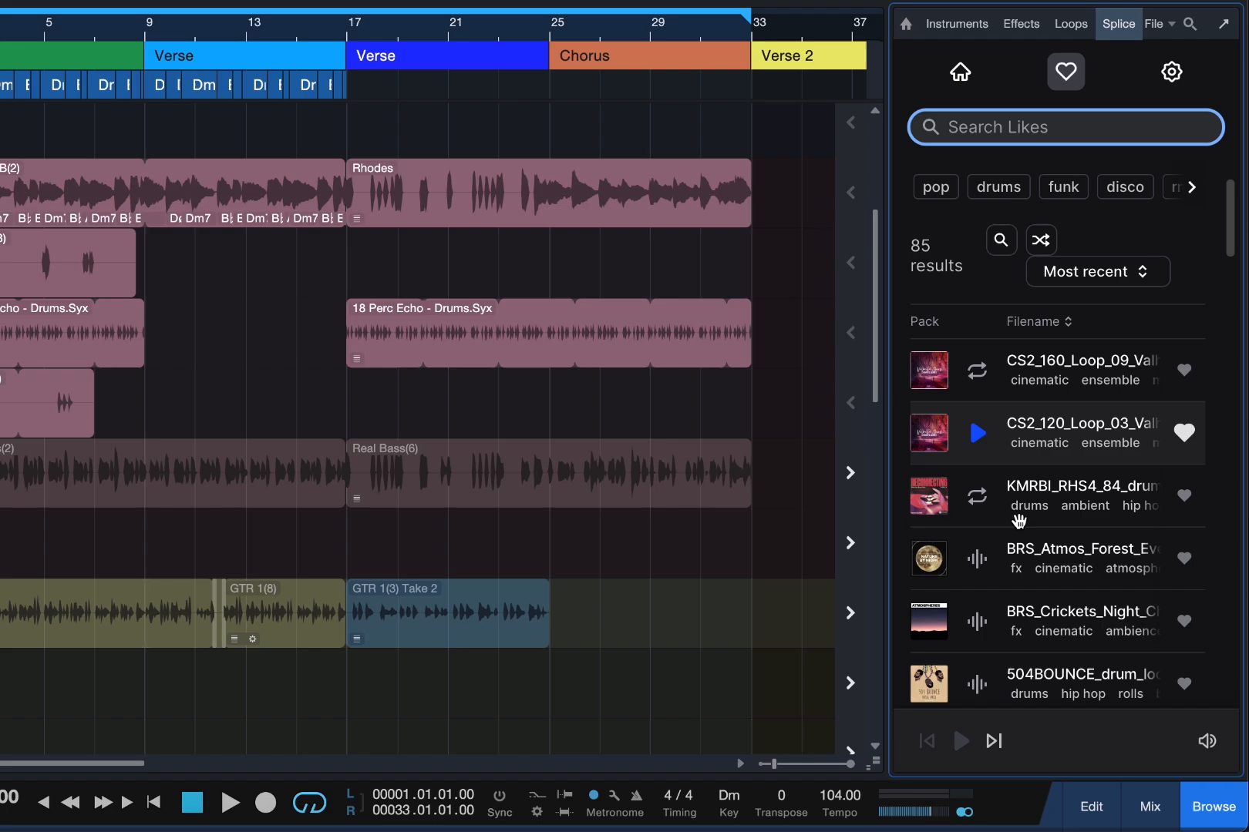
pyautogui.scroll(-3)
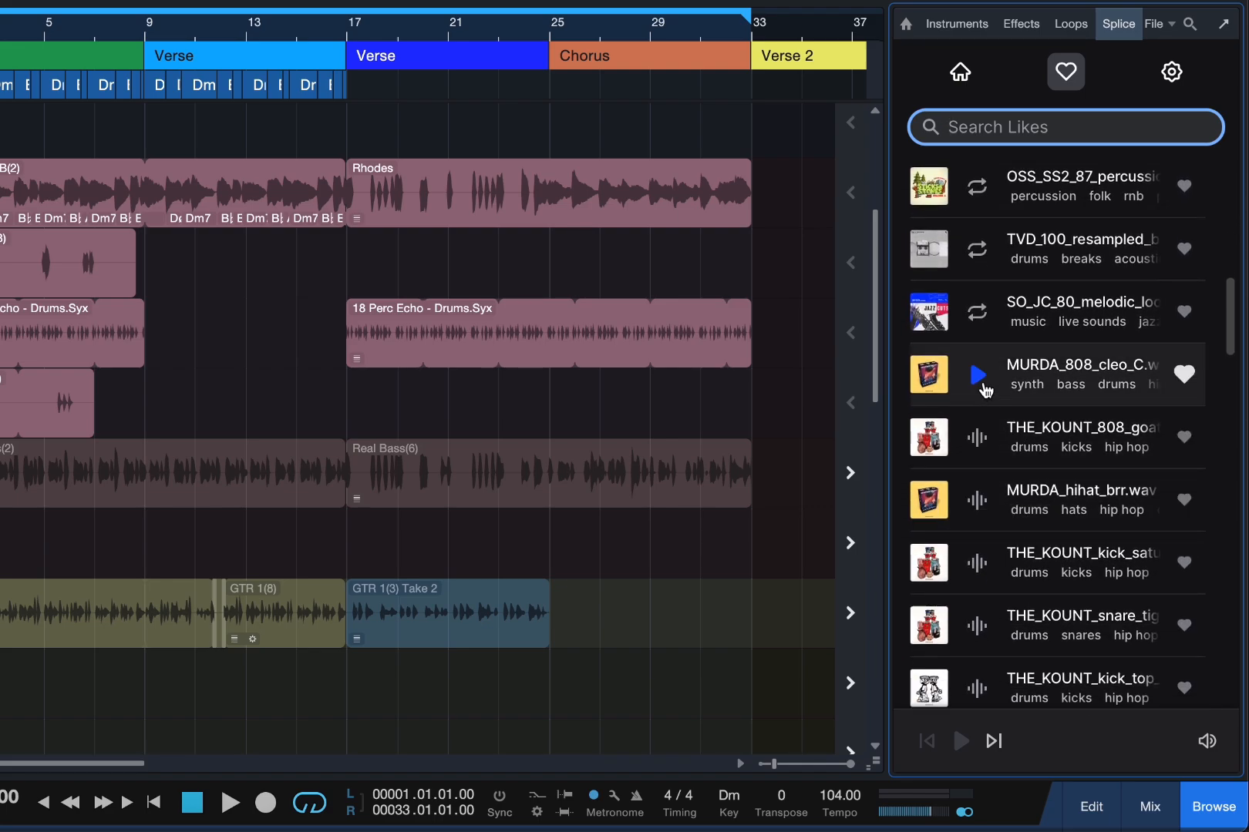
pyautogui.click(977, 375)
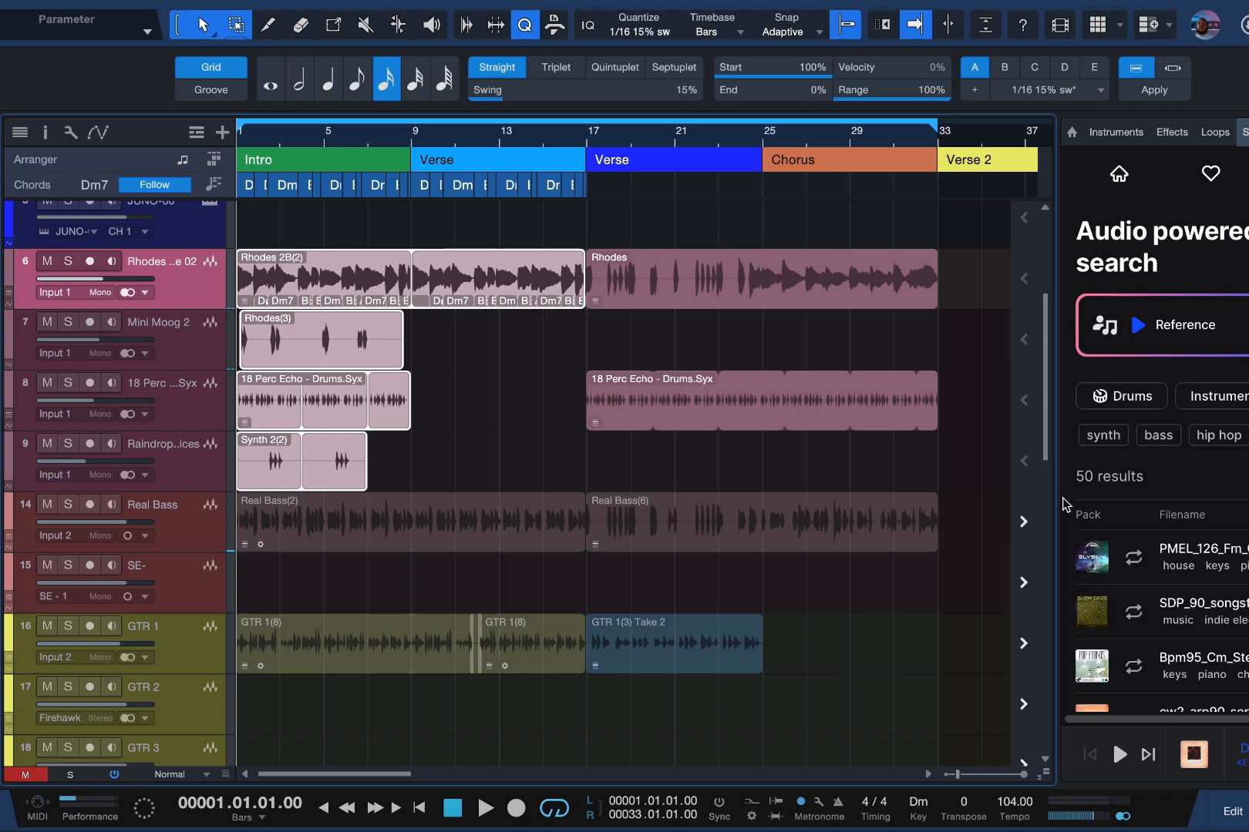
# Play and stop the song to audition the chords transposed -4 semitones to A#m.
pyautogui.scroll(-3)
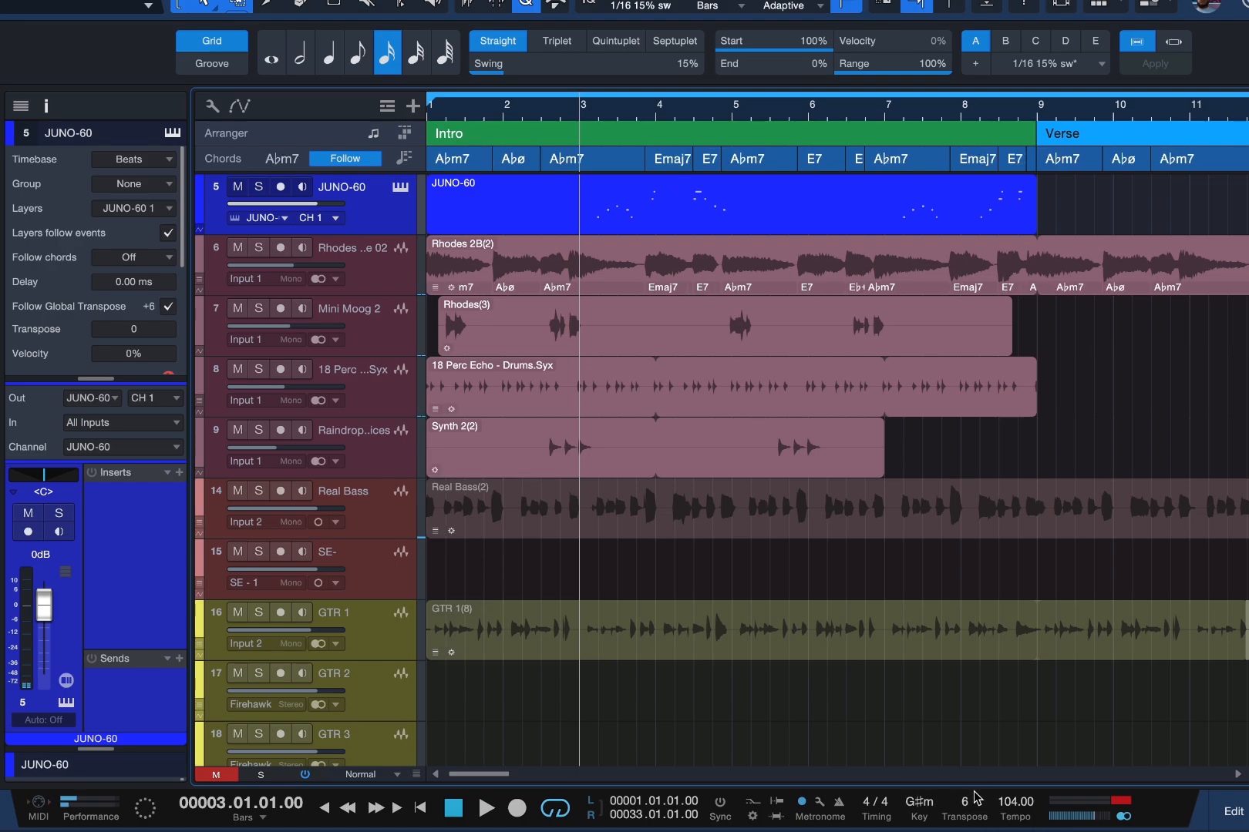
pyautogui.click(485, 808)
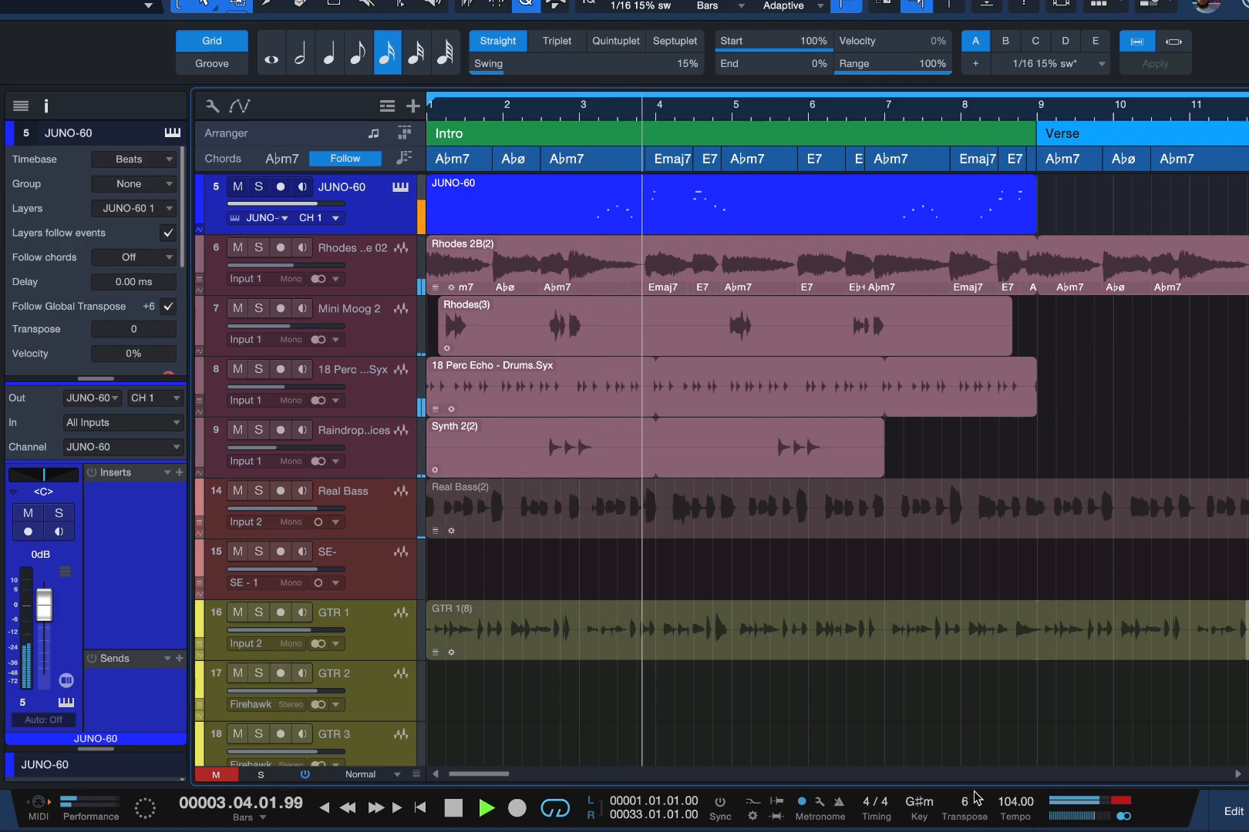
pyautogui.click(454, 808)
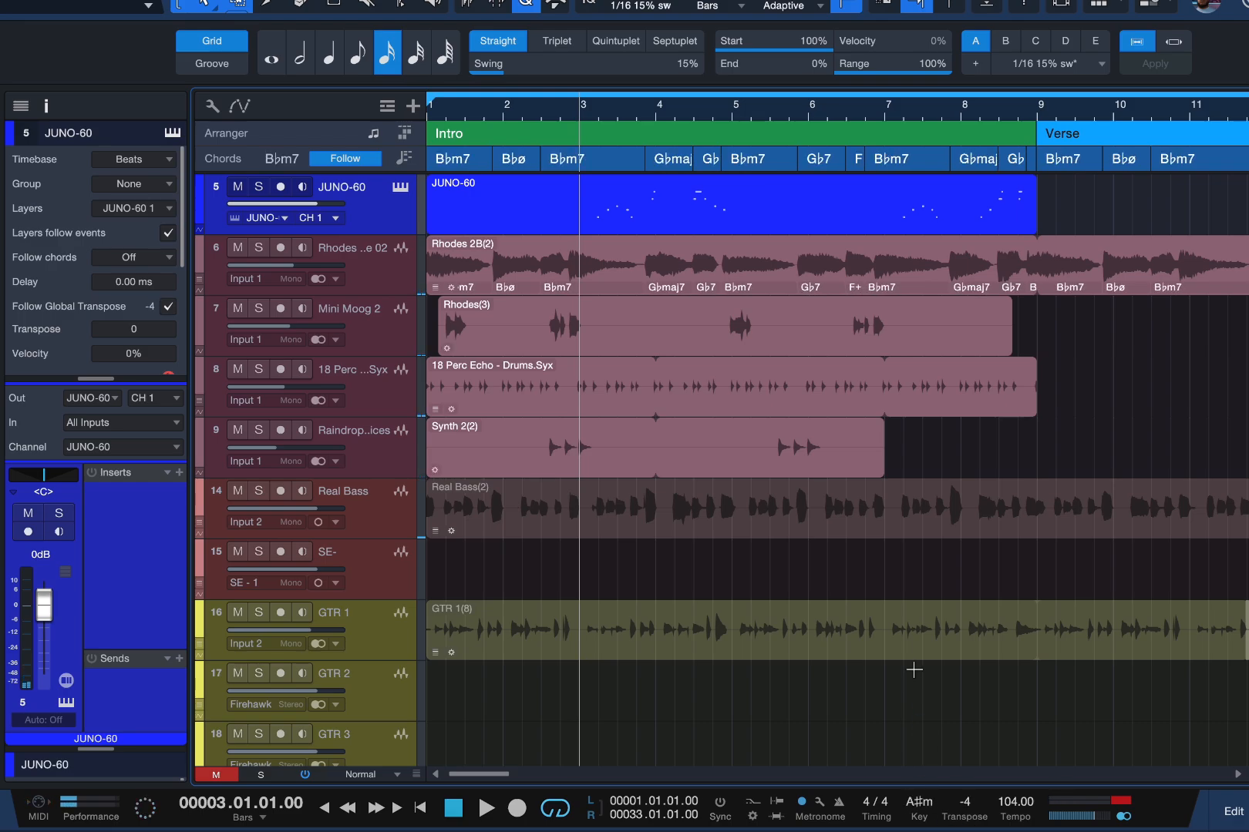
pyautogui.click(485, 808)
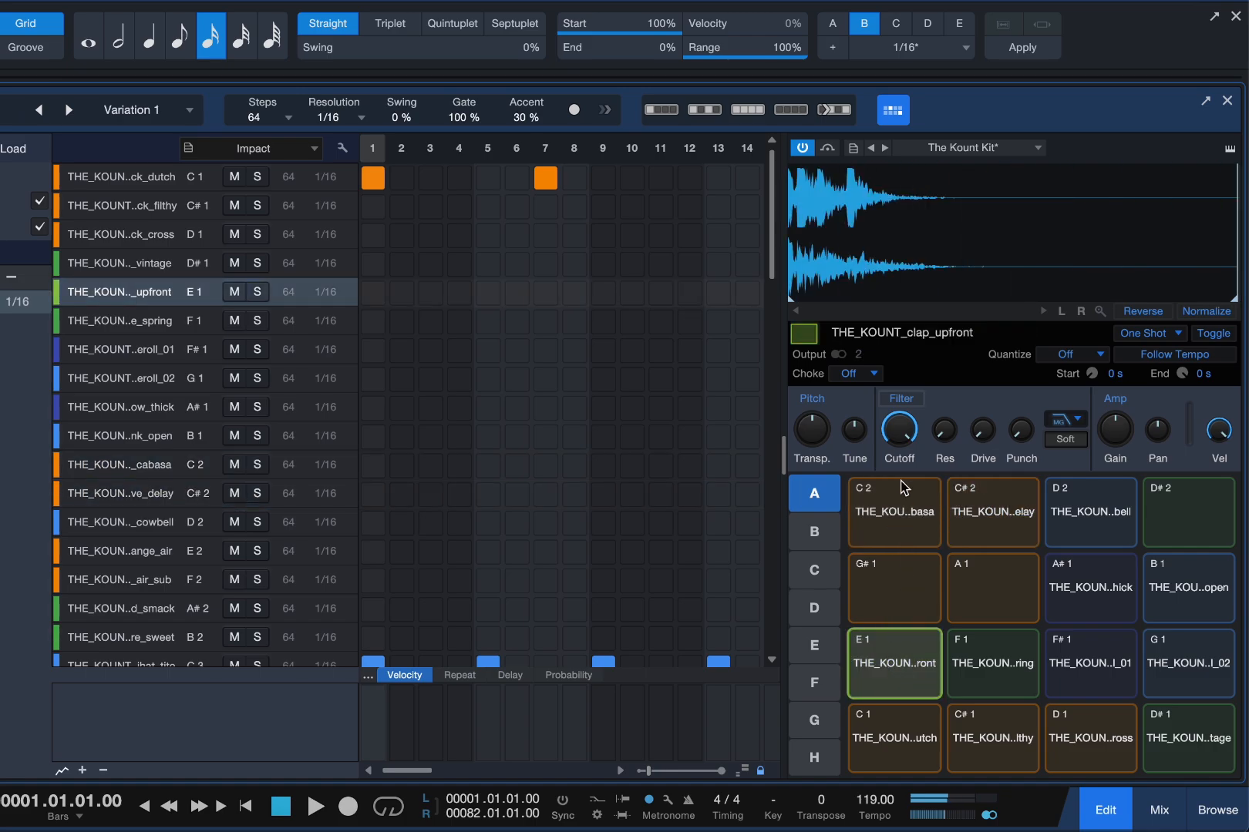
pyautogui.moveTo(916, 376)
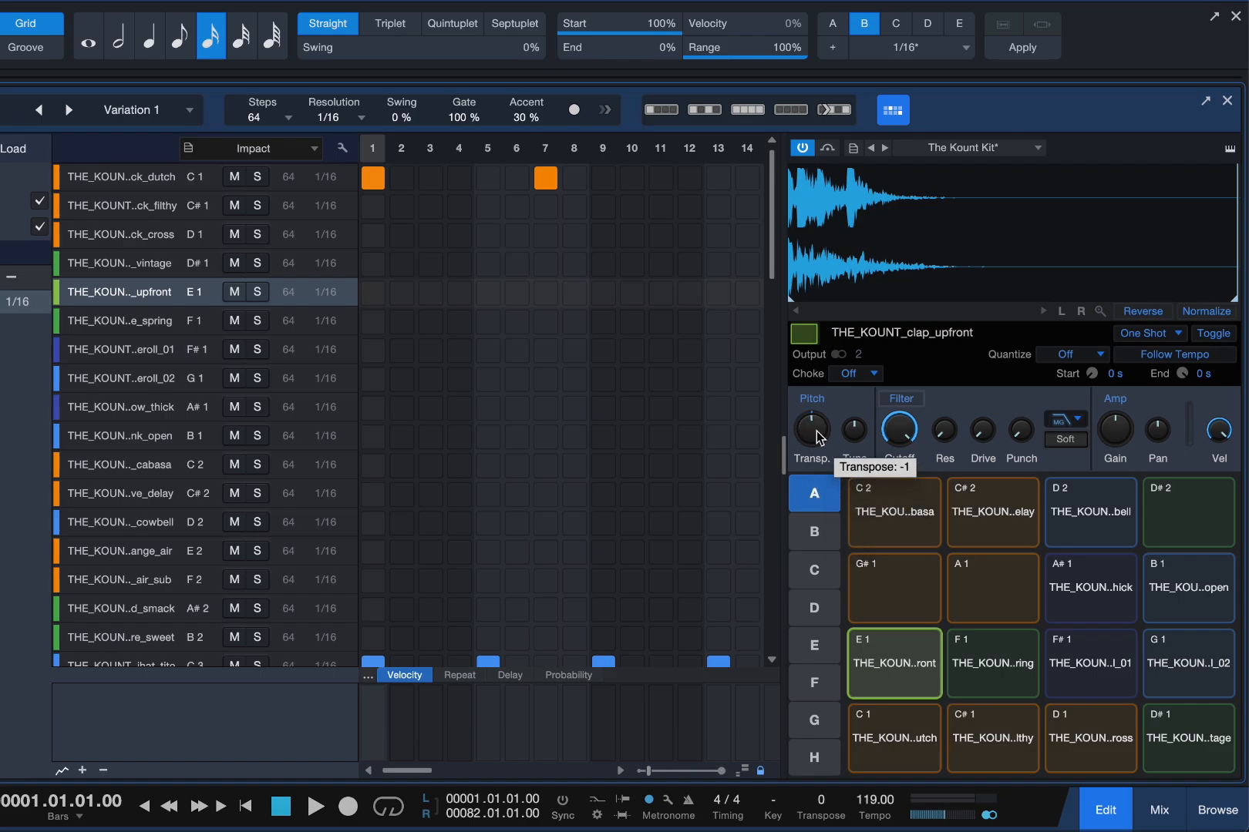
pyautogui.moveTo(1100, 438)
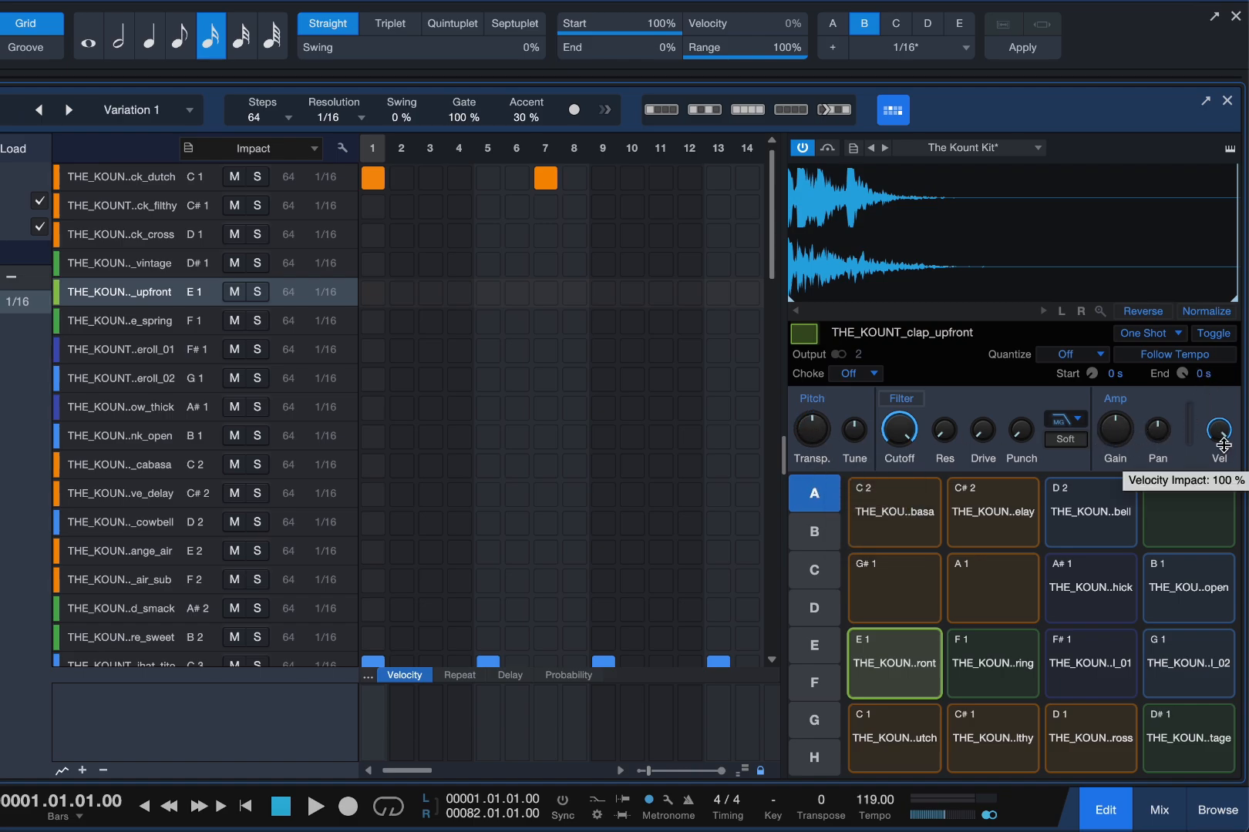
# Keep the clap pad's trigger mode as one-shot and dock the Impact editor below.
pyautogui.click(1147, 333)
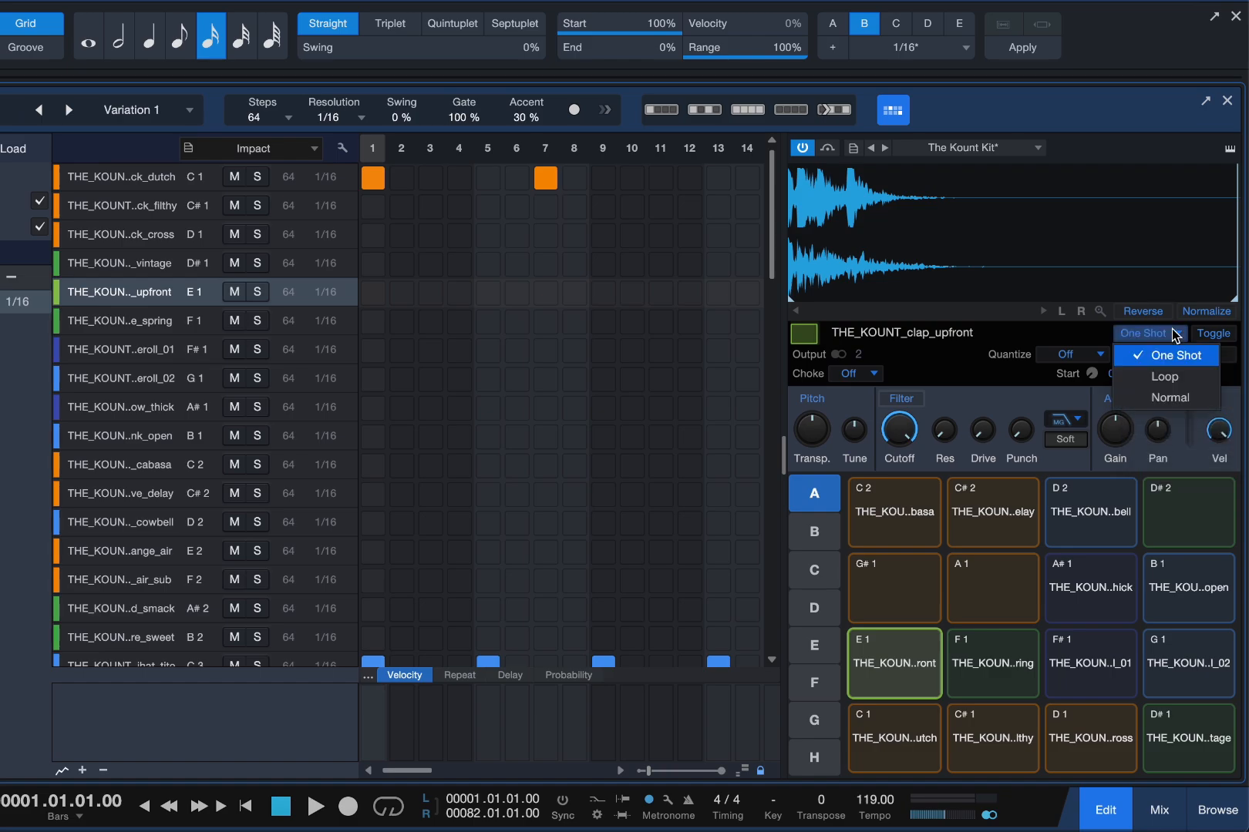
pyautogui.click(1167, 355)
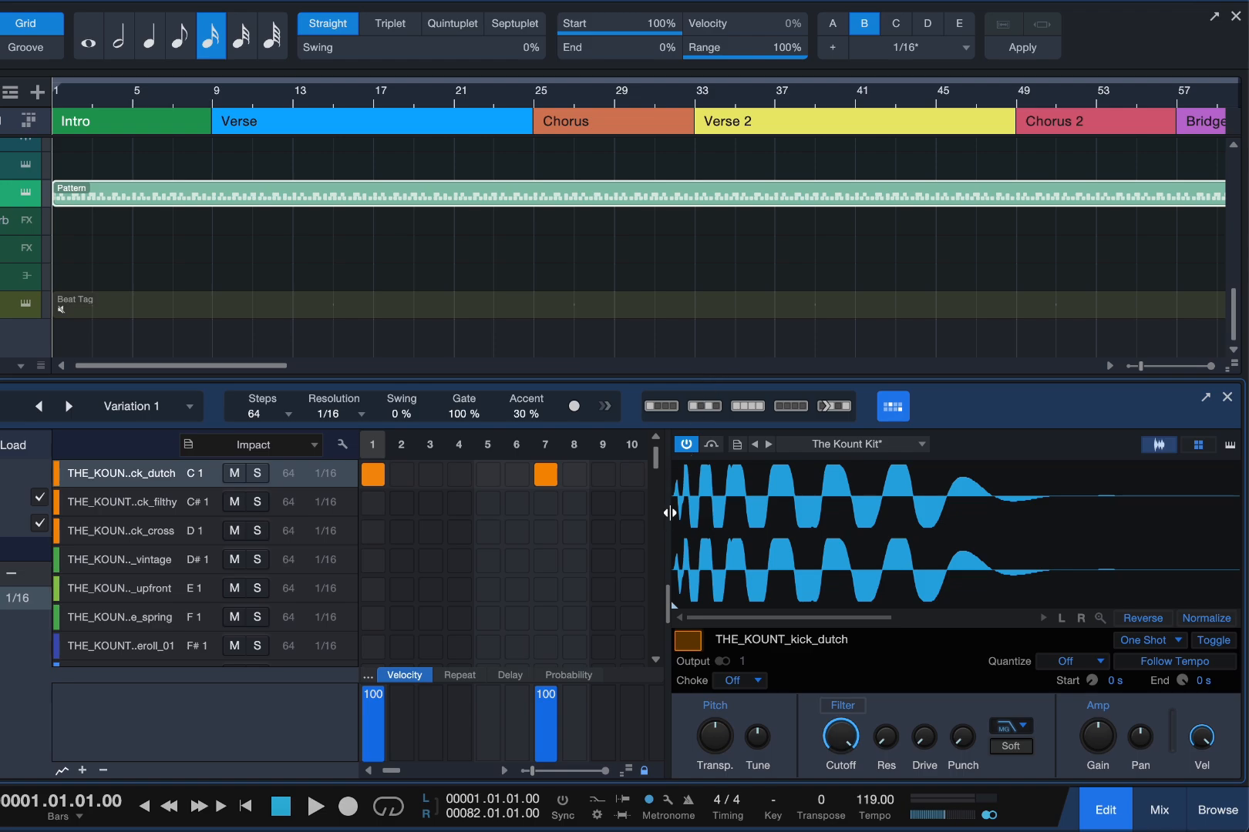
pyautogui.click(1198, 445)
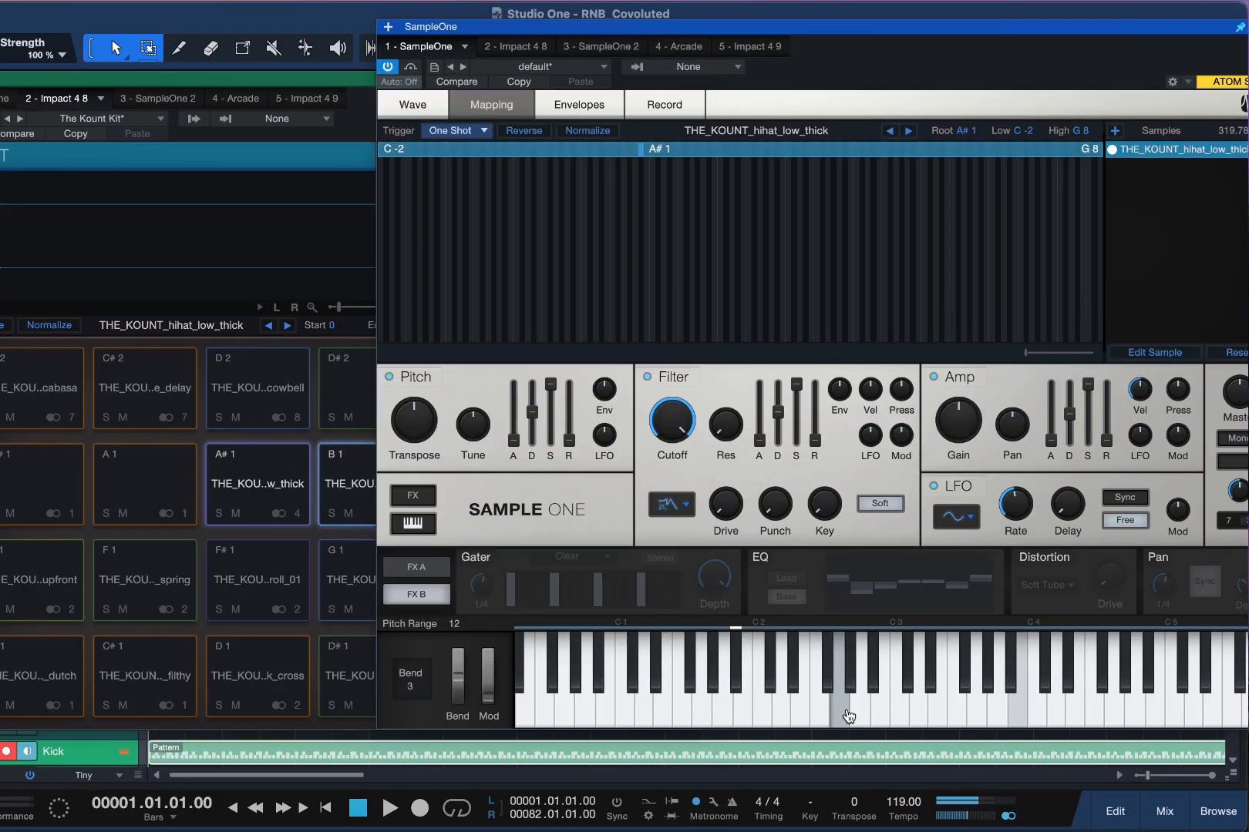
# Audition the THE_KOUNT_hihat_low_thick sample and show its waveform on the Wave tab.
pyautogui.click(411, 105)
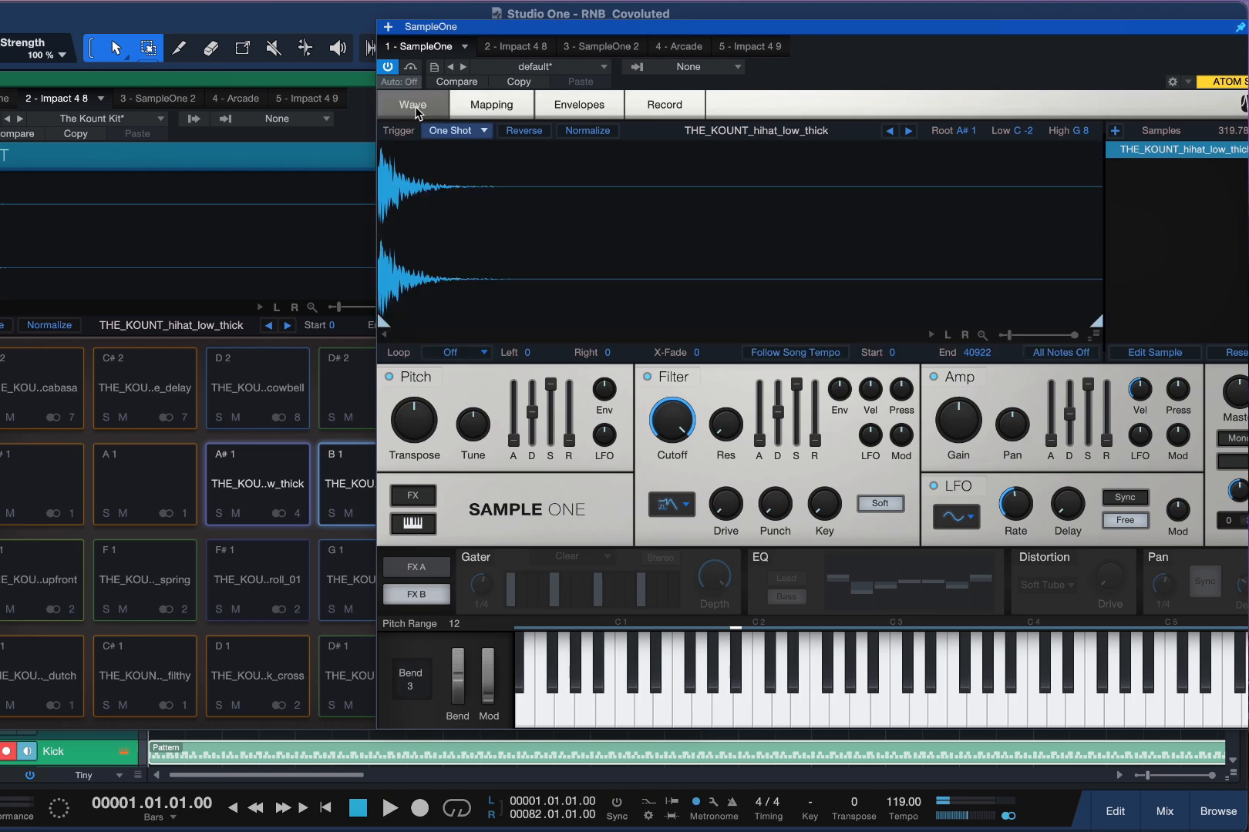
pyautogui.click(874, 677)
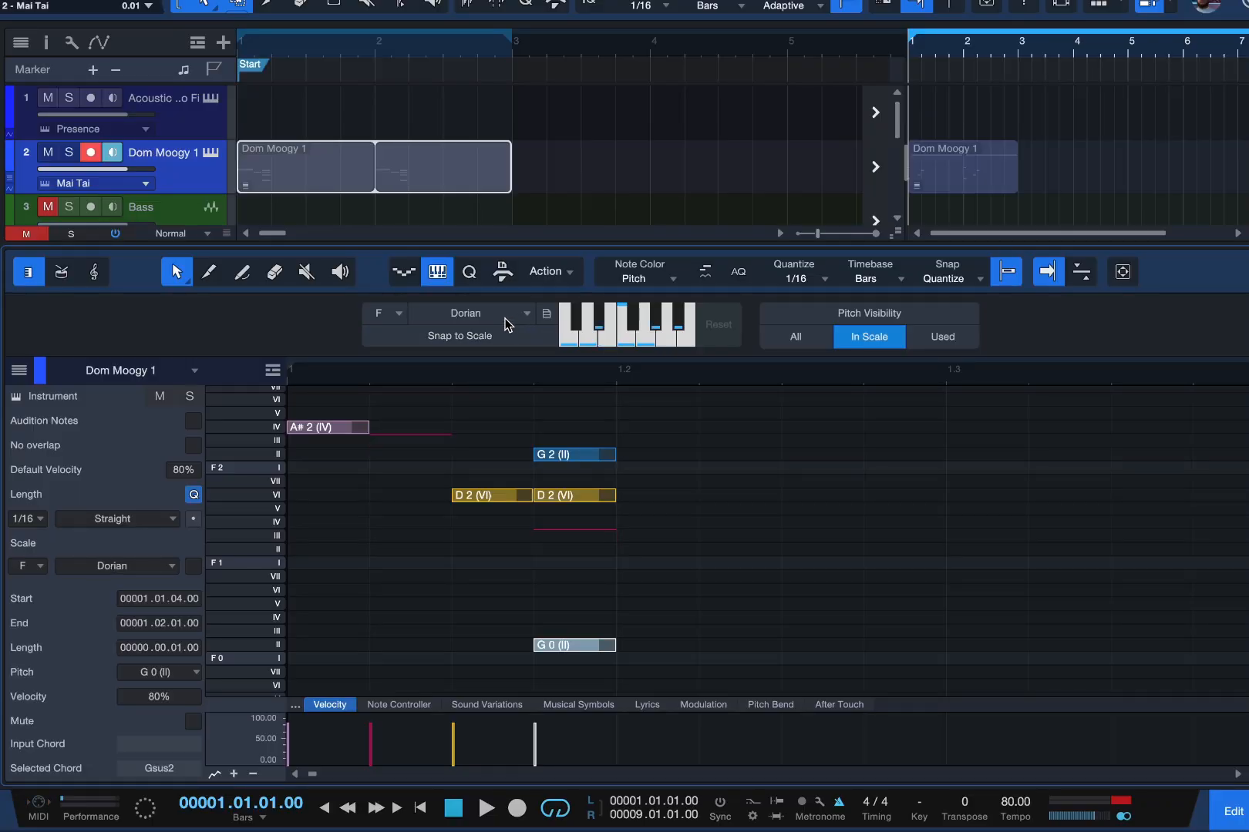
# Cycle the piano roll scale through Major, Mixolydian and Harmonic Minor, ending on Dorian.
pyautogui.click(470, 312)
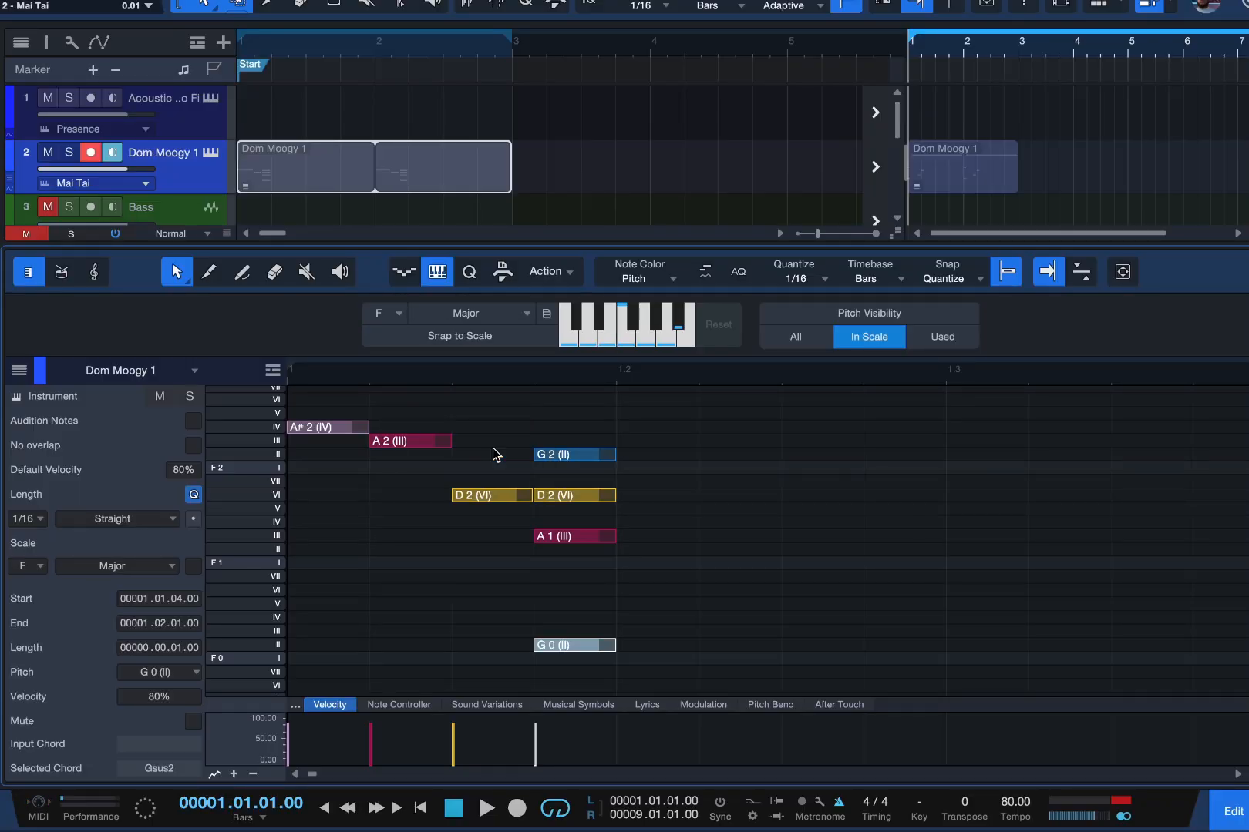
pyautogui.click(475, 312)
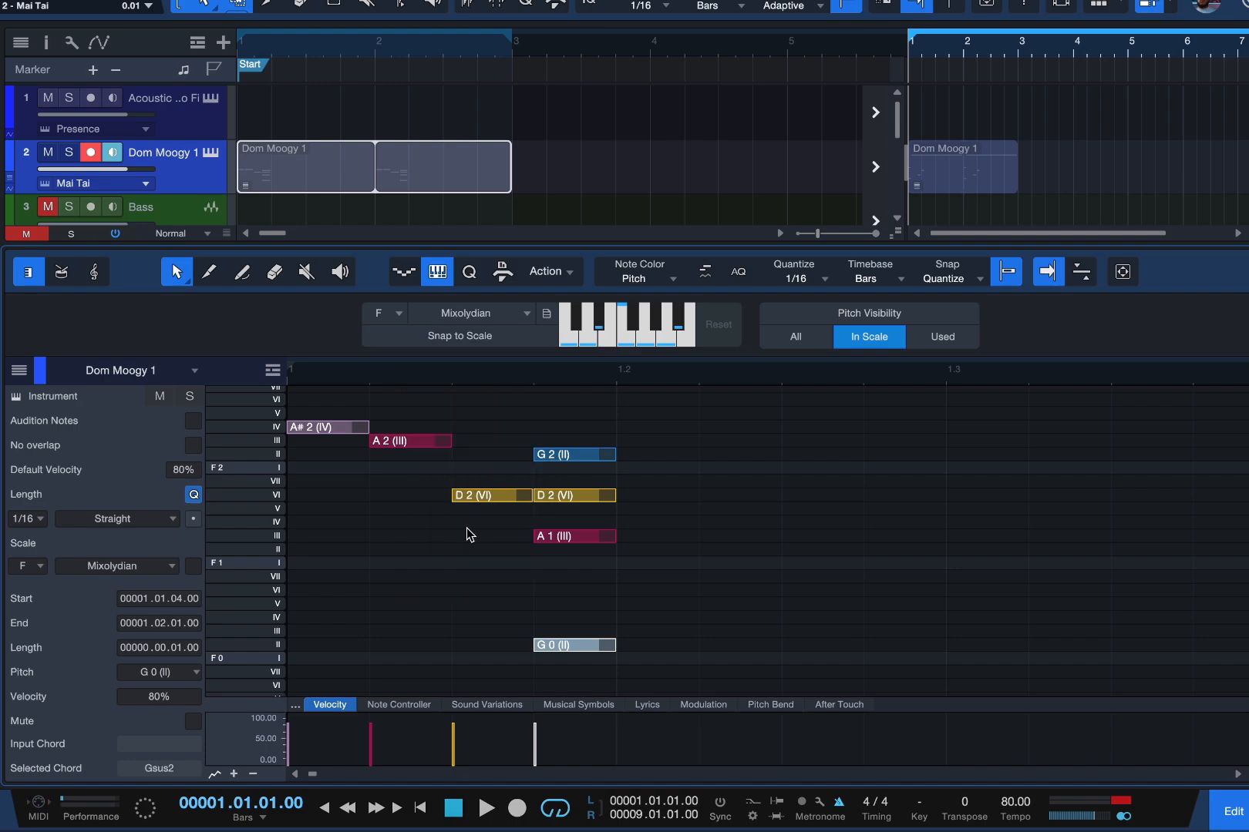
pyautogui.click(476, 312)
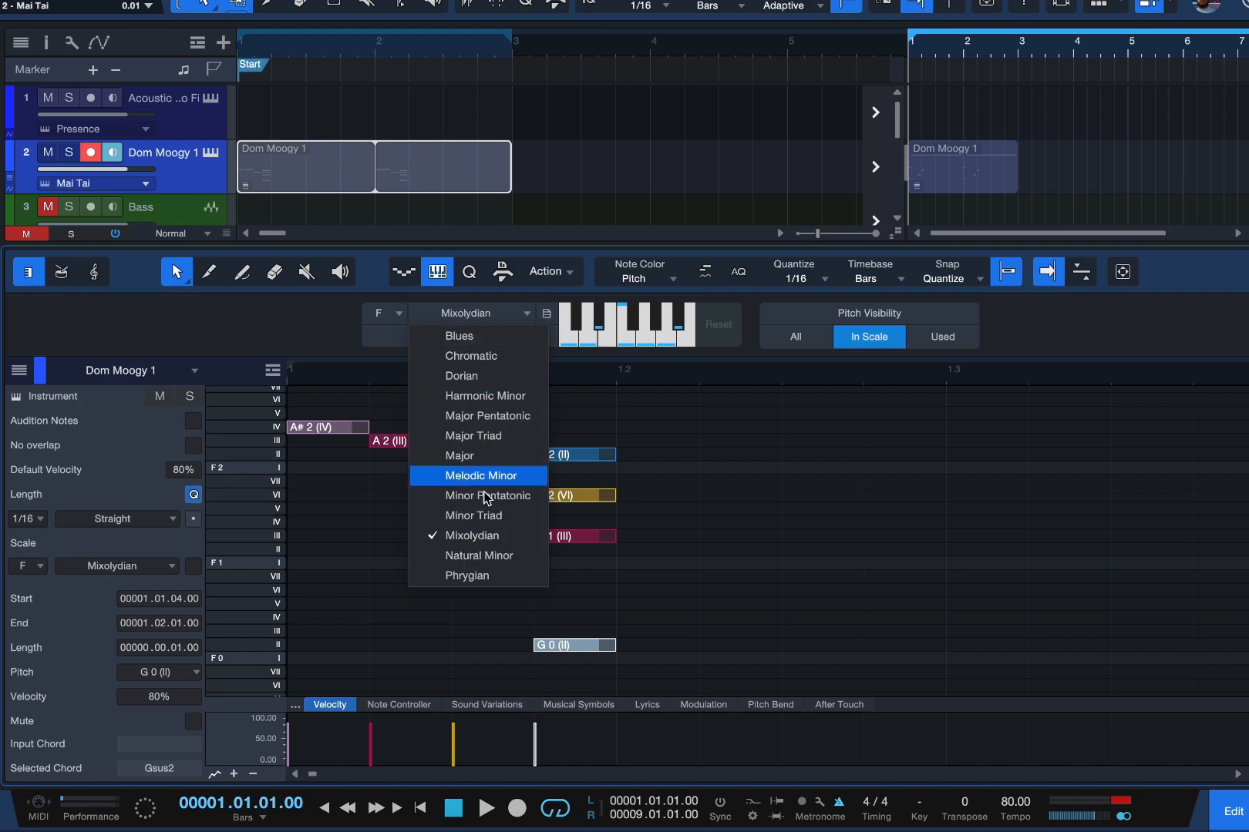
pyautogui.click(470, 355)
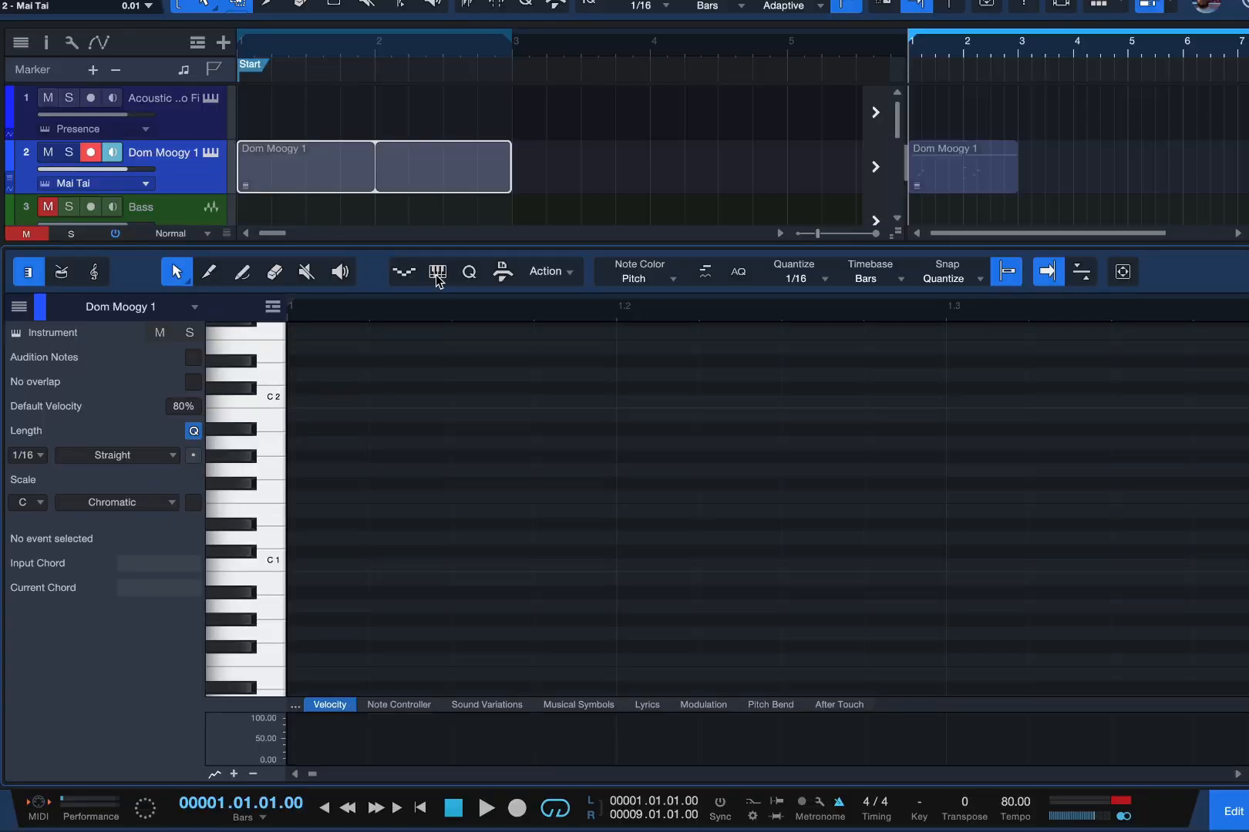
pyautogui.click(437, 271)
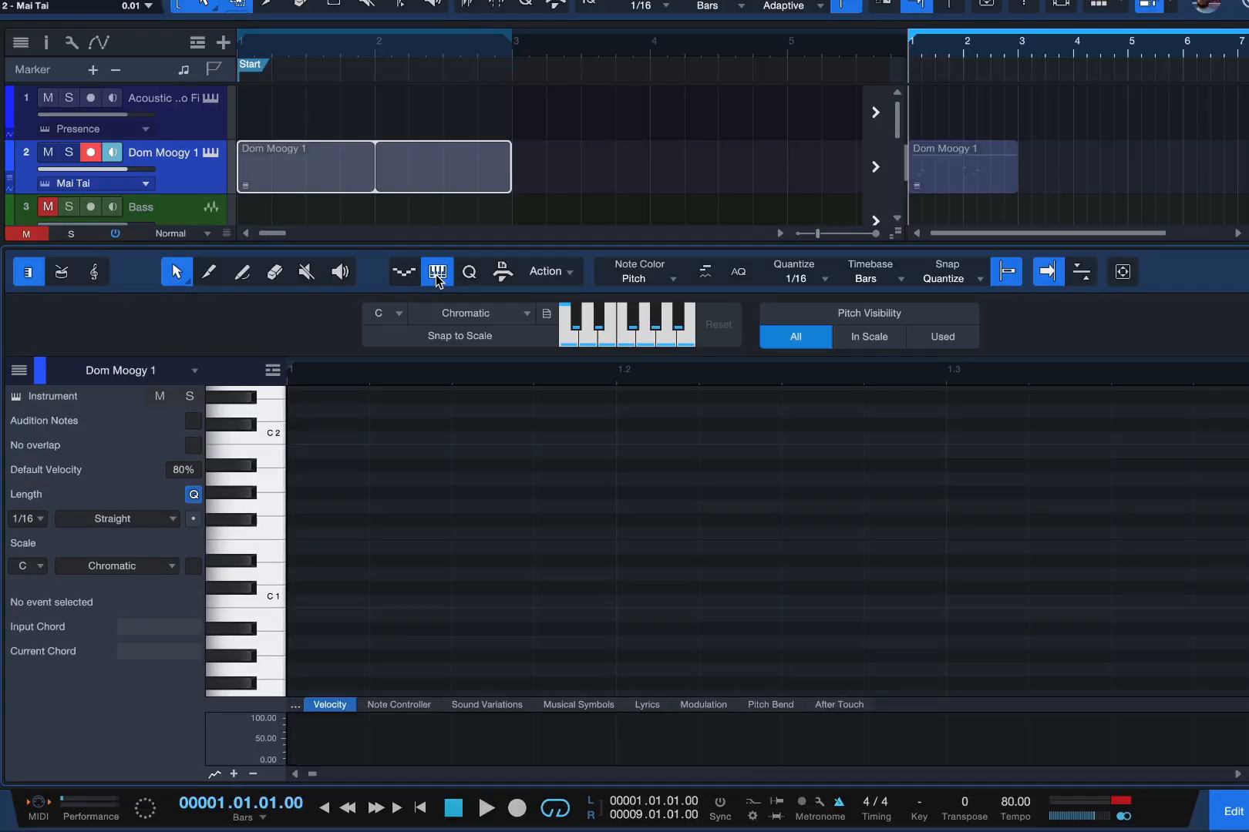
pyautogui.click(476, 312)
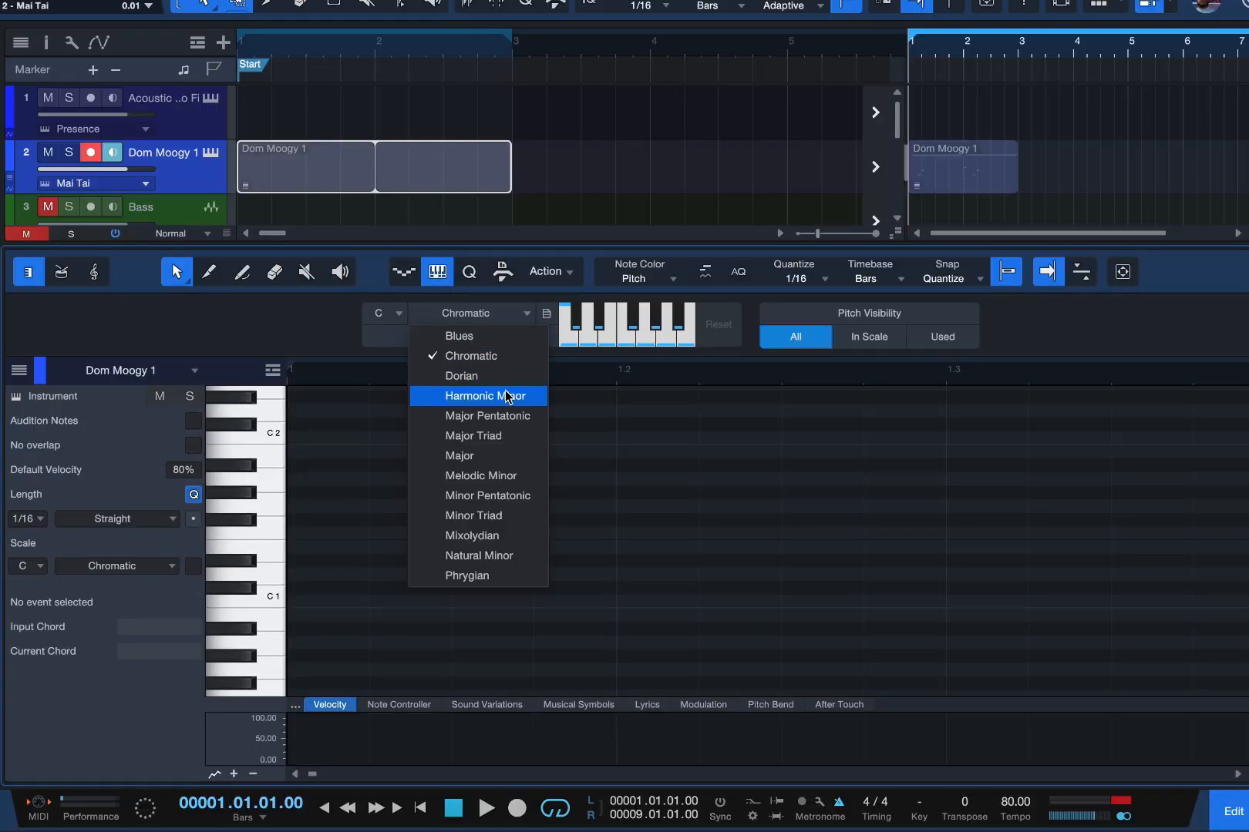
pyautogui.click(487, 396)
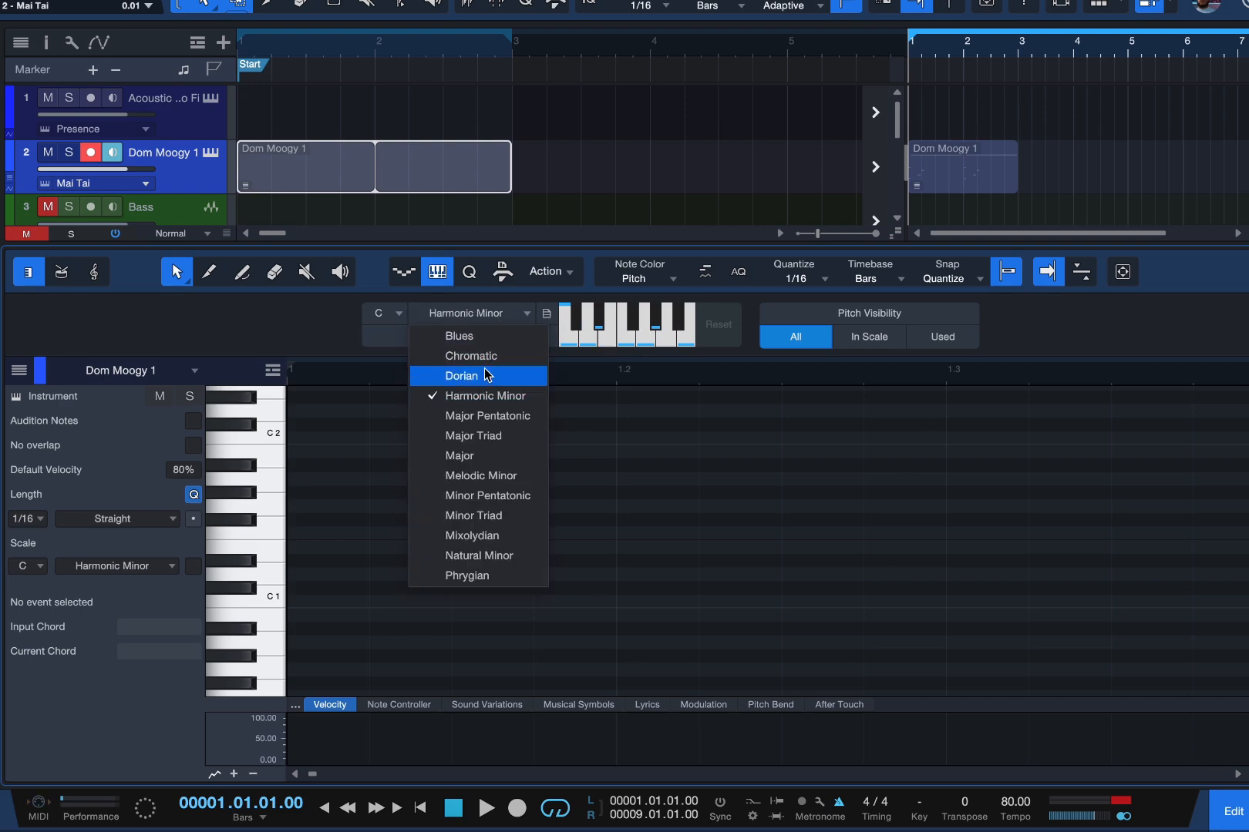
pyautogui.click(466, 575)
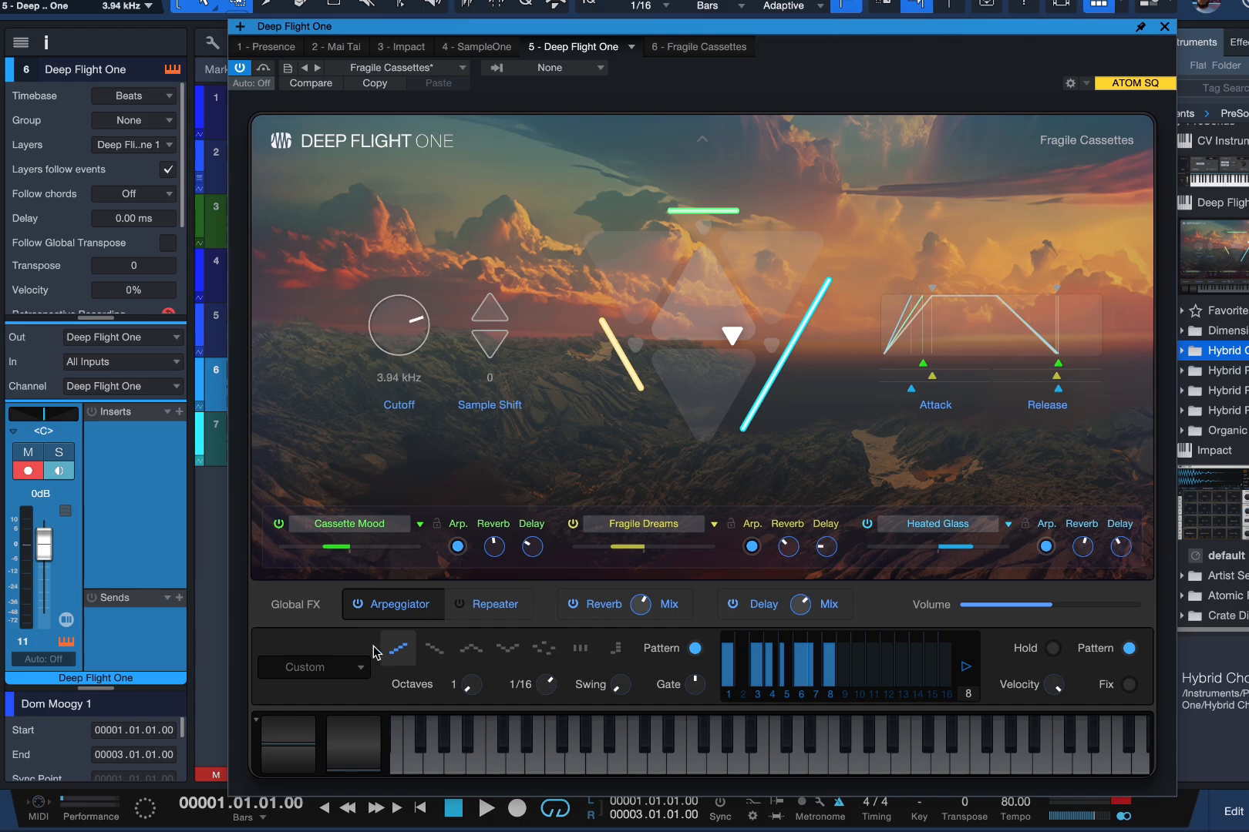
# Toggle the repeater settings, expand the detailed editor and browse a layer's sound categories.
pyautogui.click(496, 603)
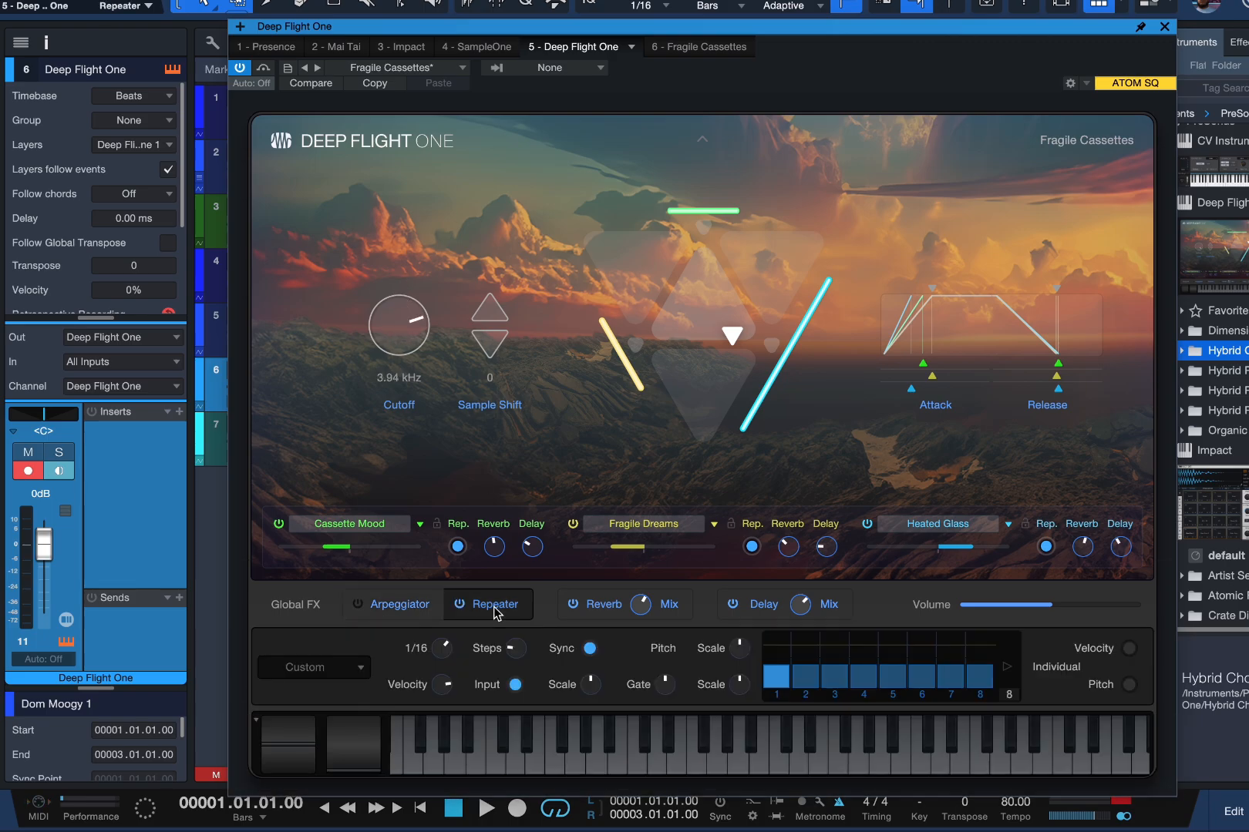
pyautogui.moveTo(486, 603)
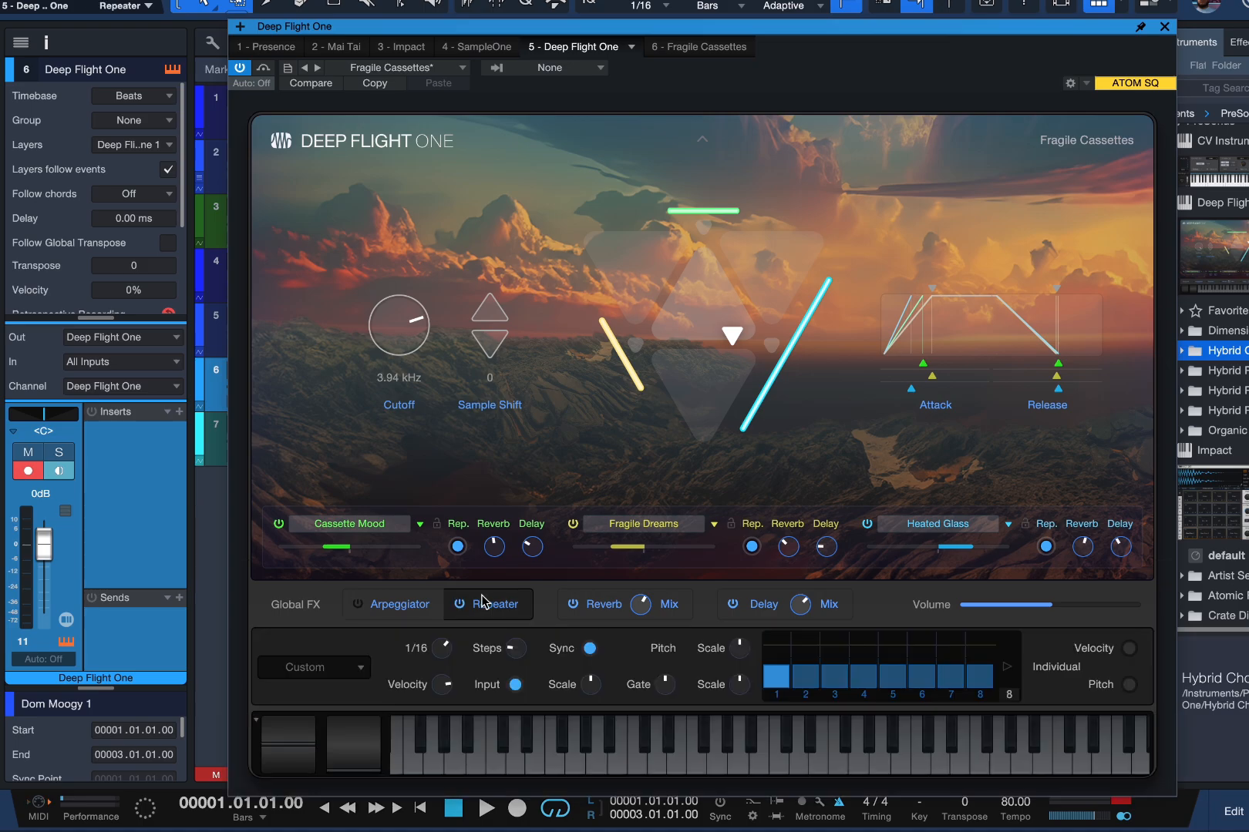
pyautogui.click(479, 603)
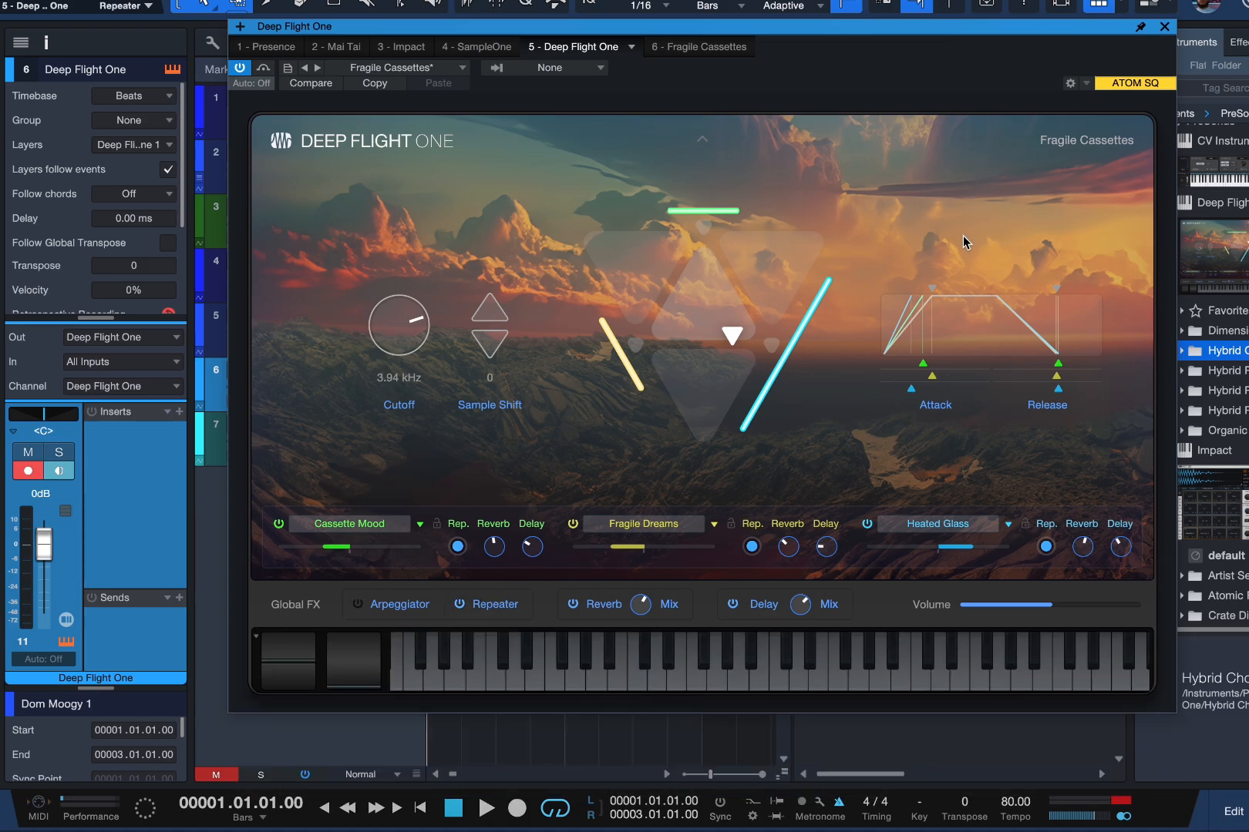
pyautogui.moveTo(966, 243)
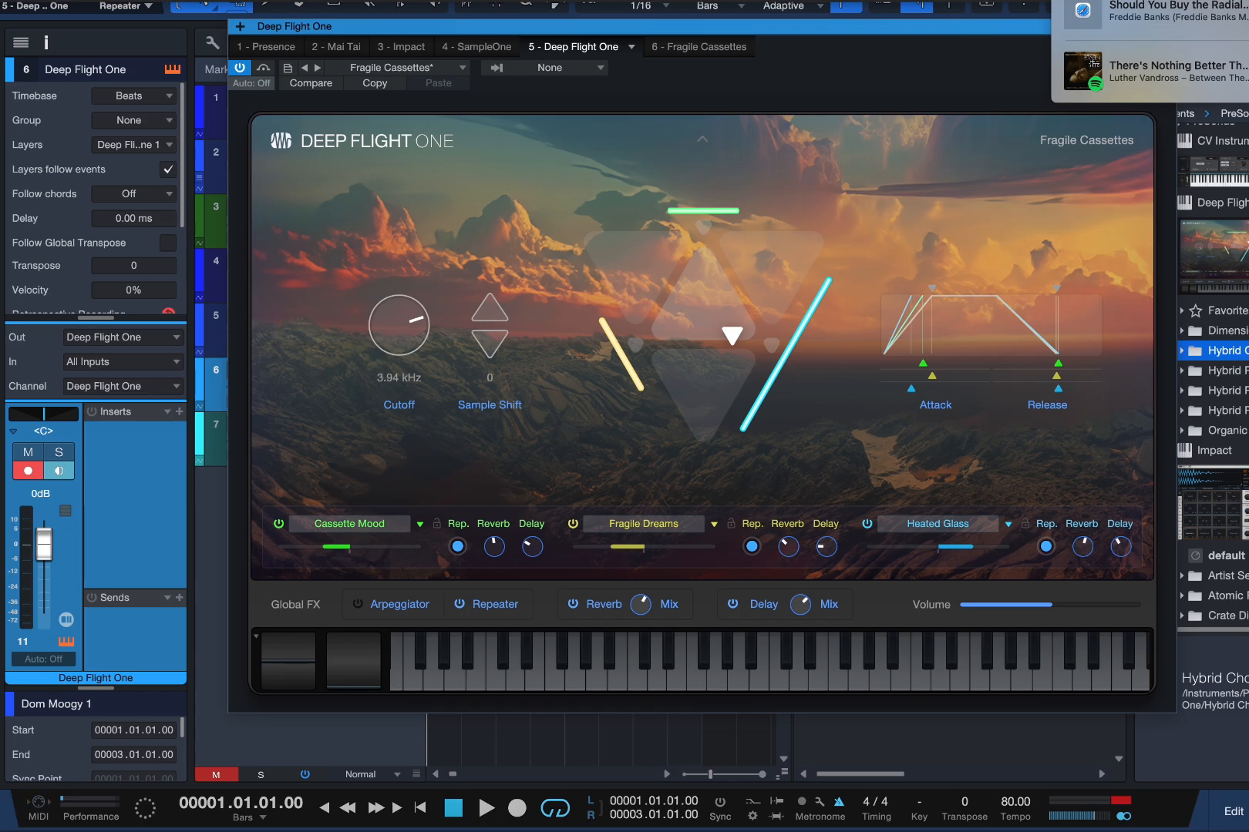
pyautogui.click(401, 603)
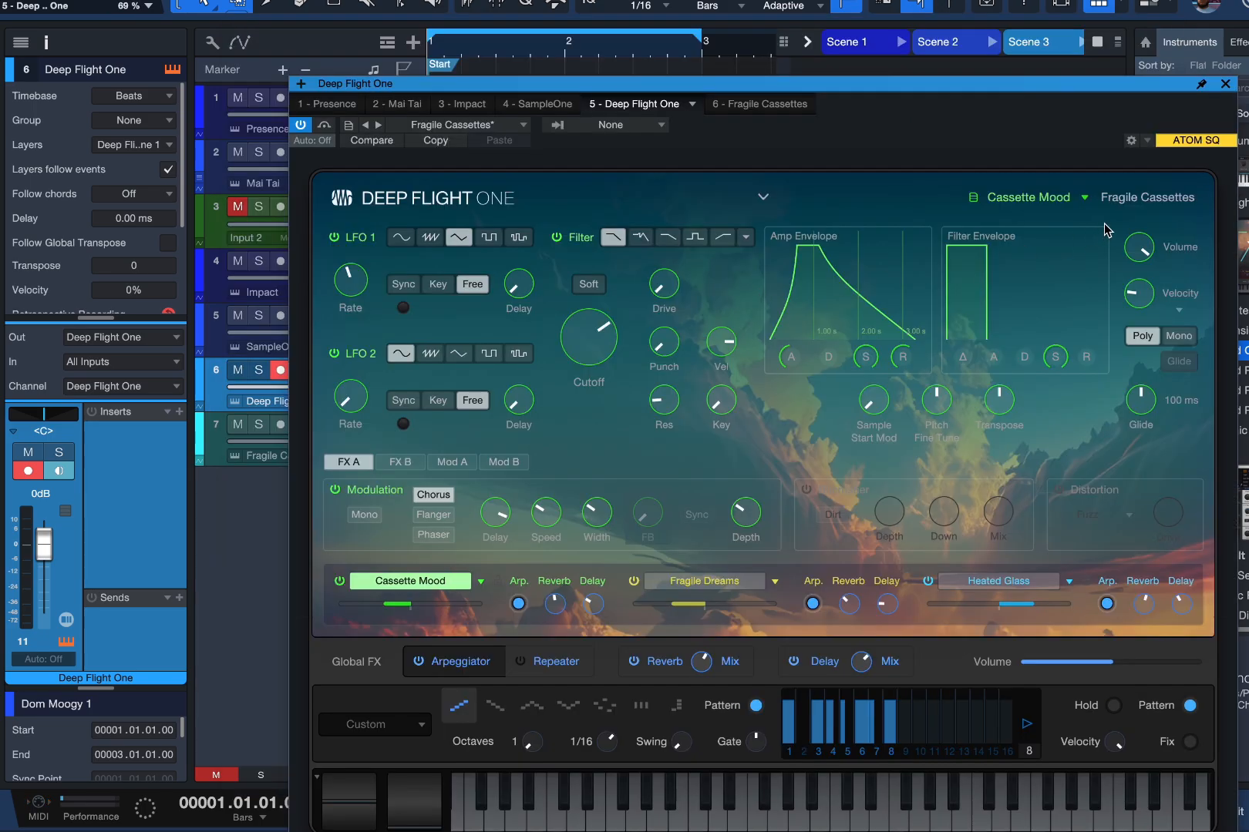
pyautogui.click(1081, 196)
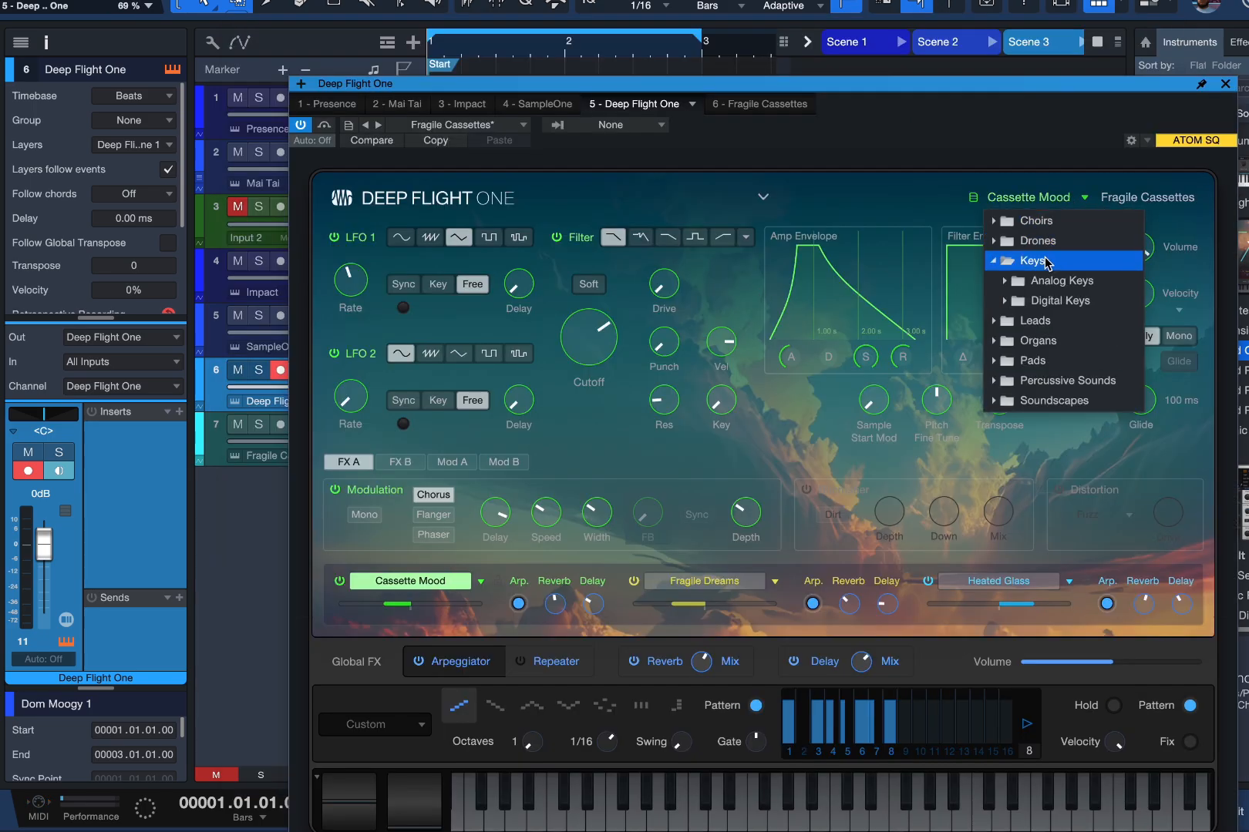
pyautogui.moveTo(1051, 320)
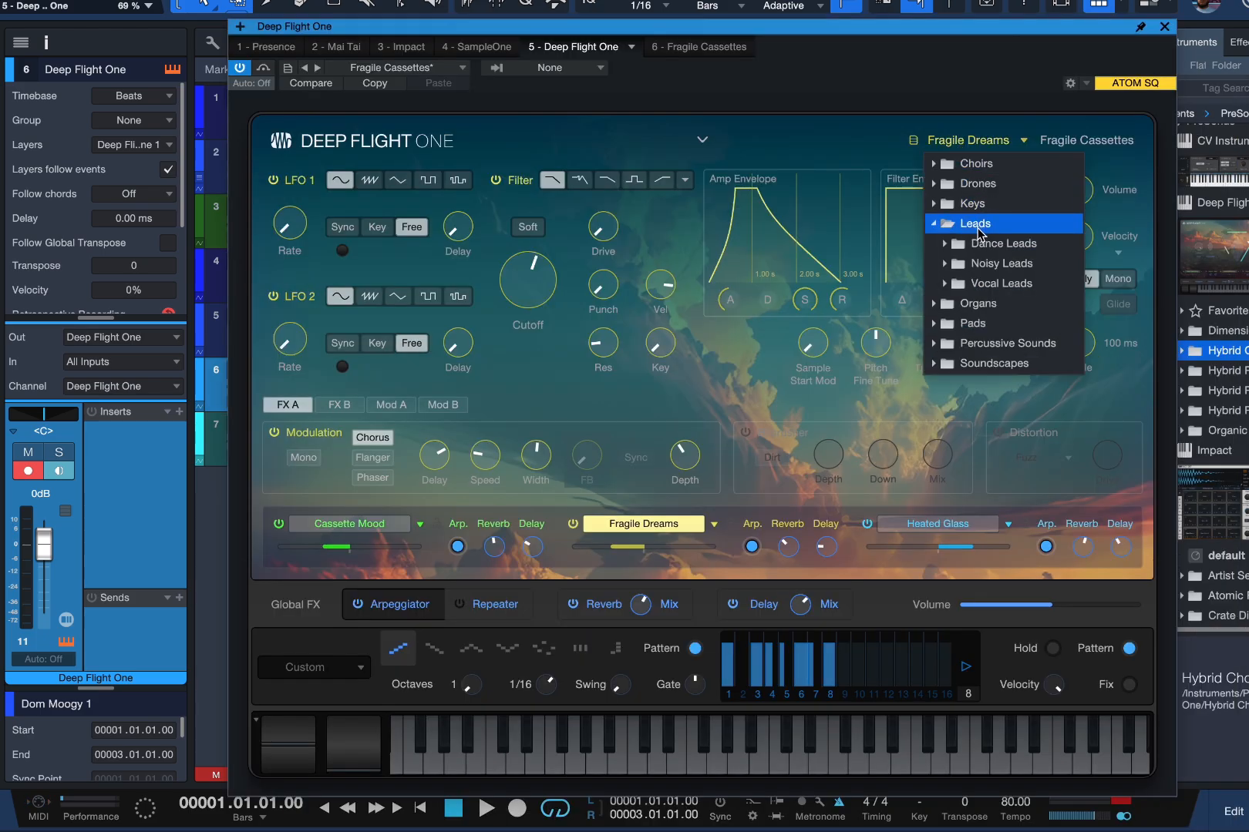
pyautogui.click(807, 131)
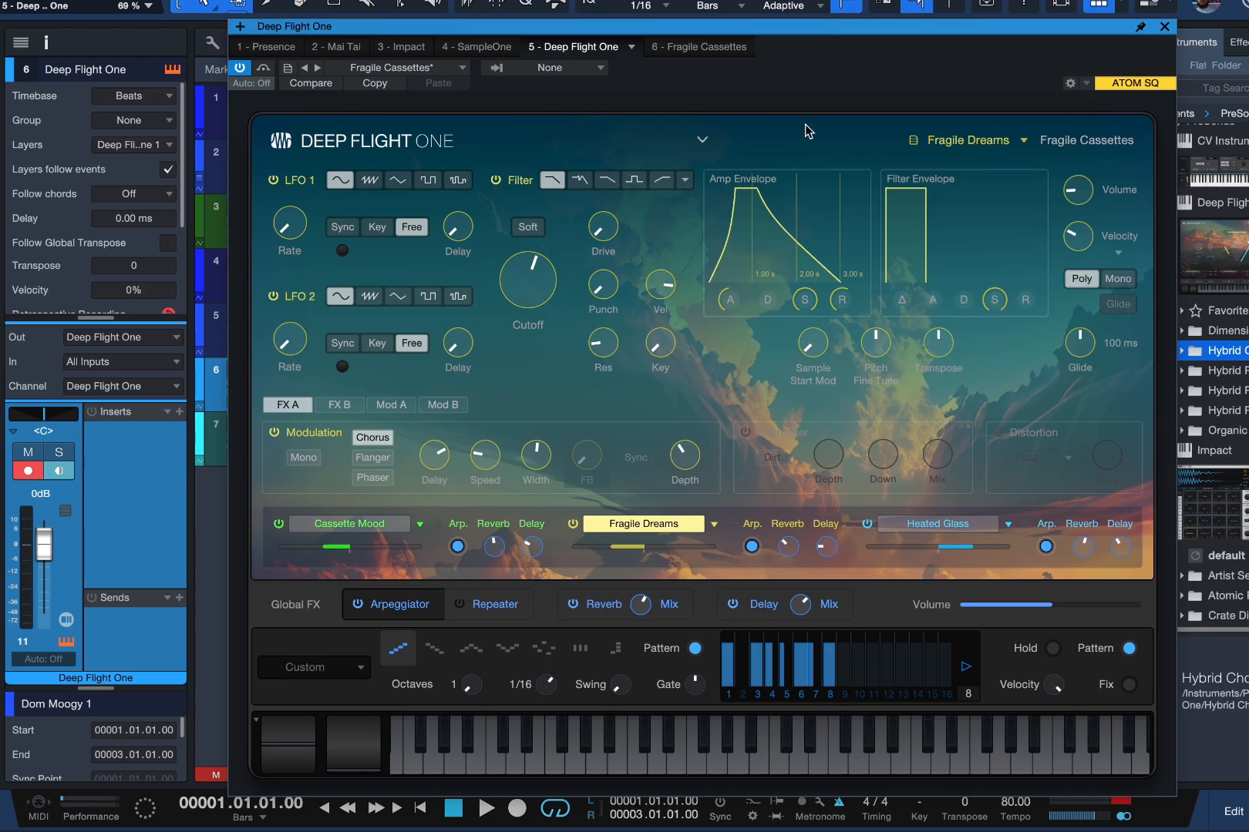
pyautogui.click(702, 140)
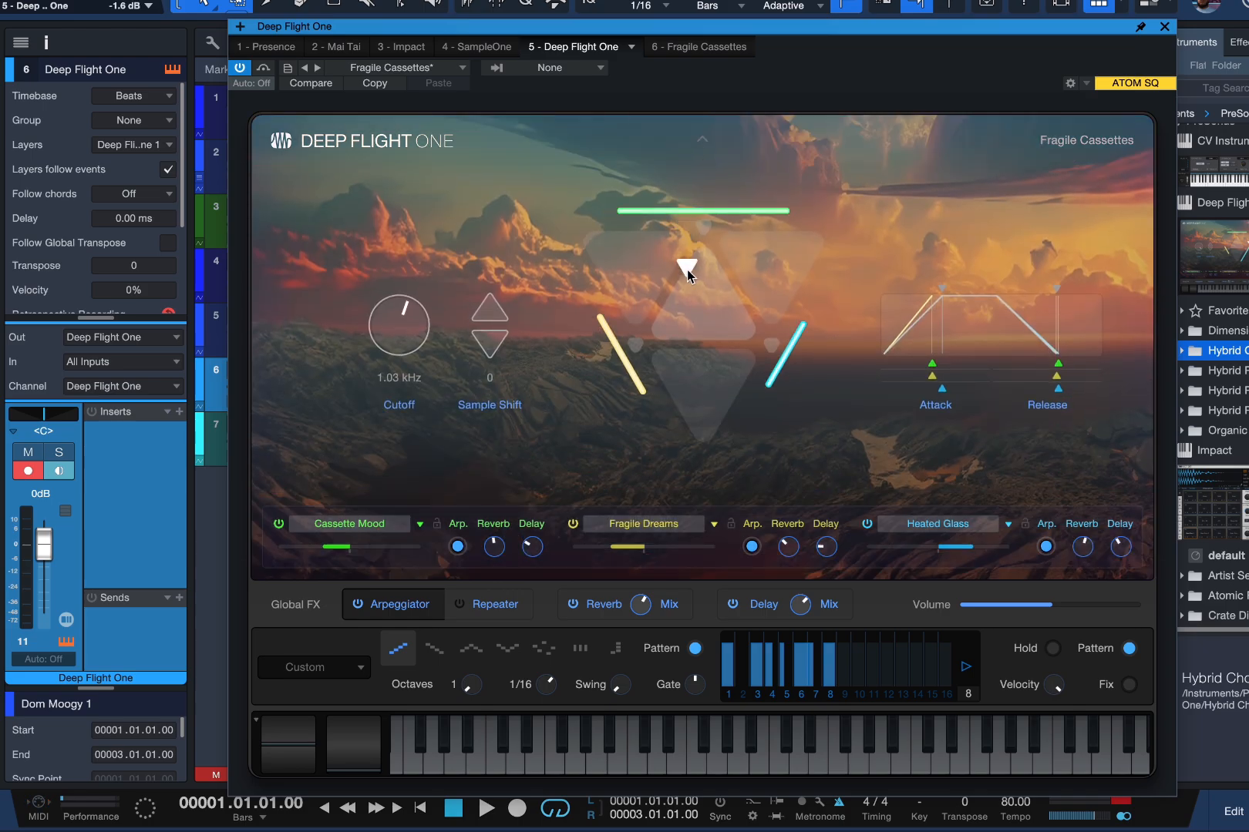
# Reopen the Deep Flight One detailed editor and inspect the Fragile Dreams and Heated Glass layers.
pyautogui.click(698, 46)
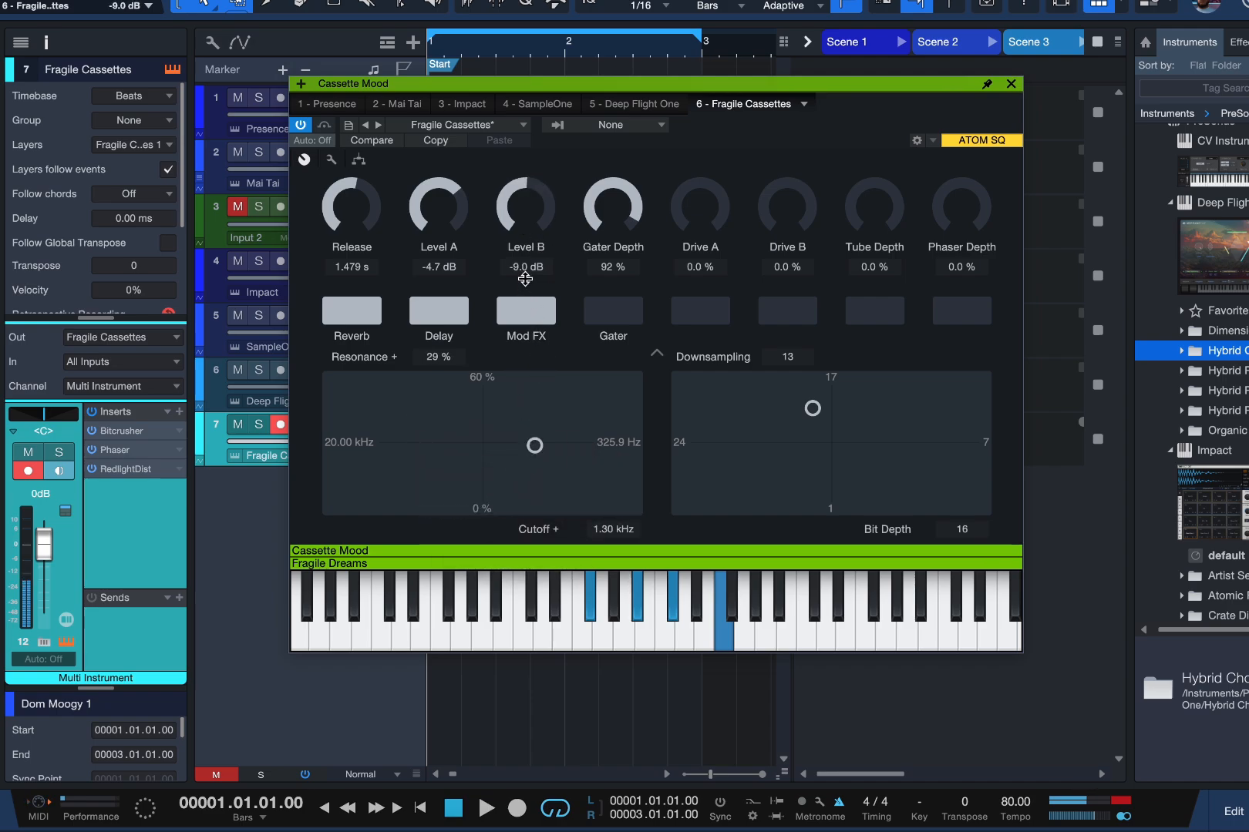
pyautogui.click(632, 103)
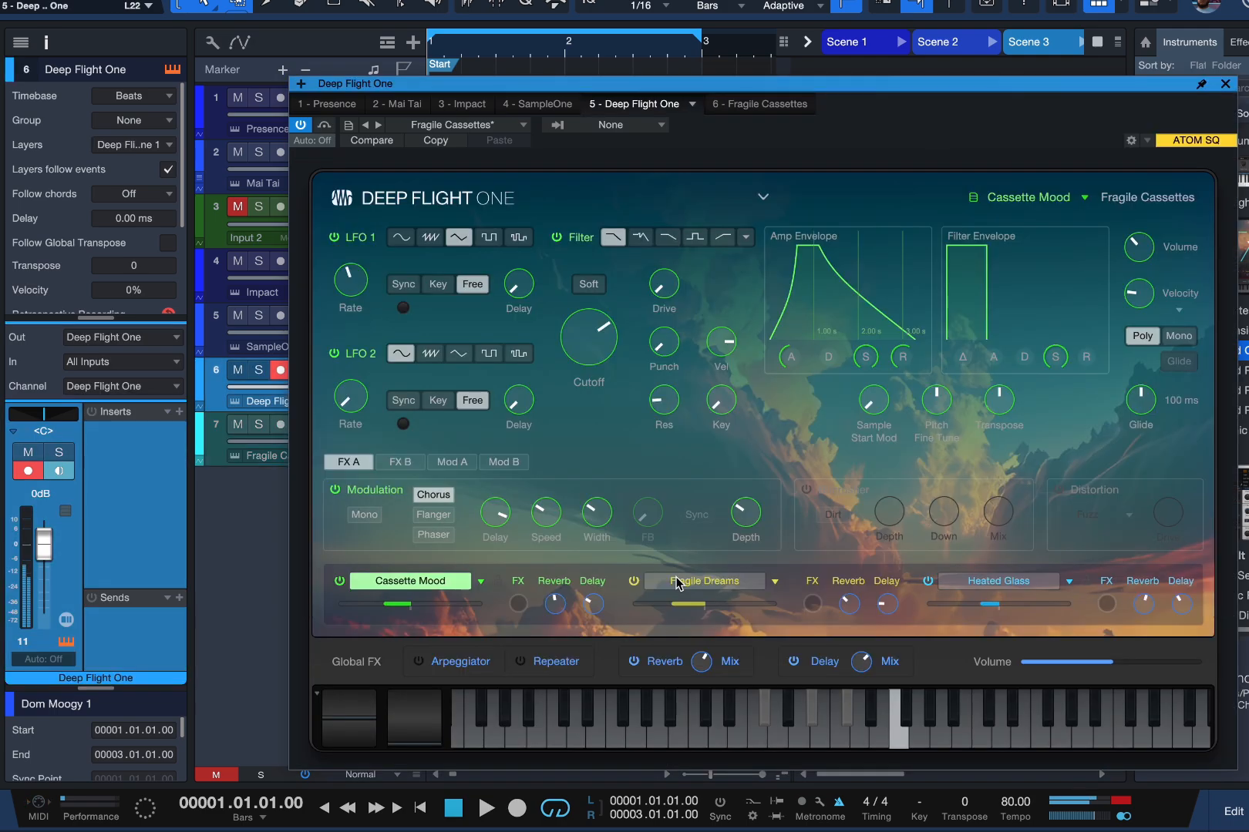
pyautogui.click(704, 584)
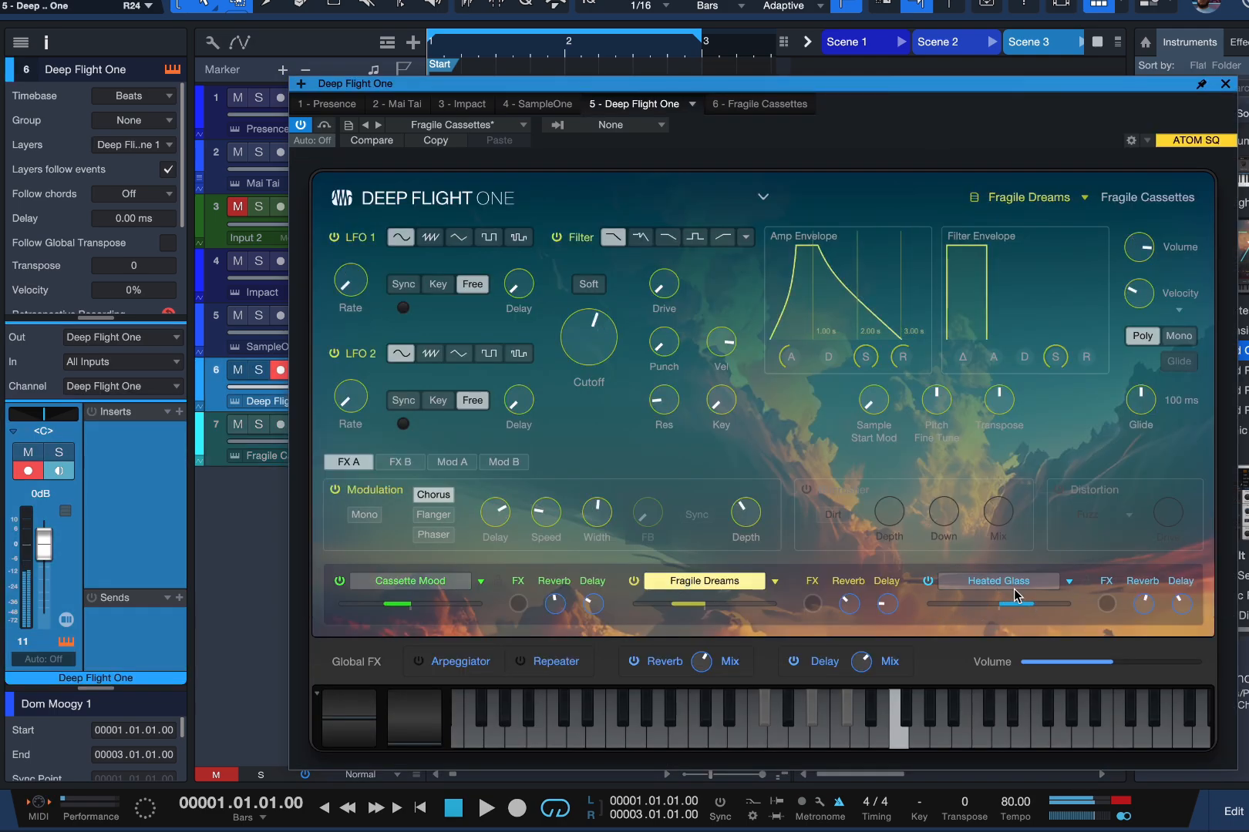
pyautogui.click(994, 581)
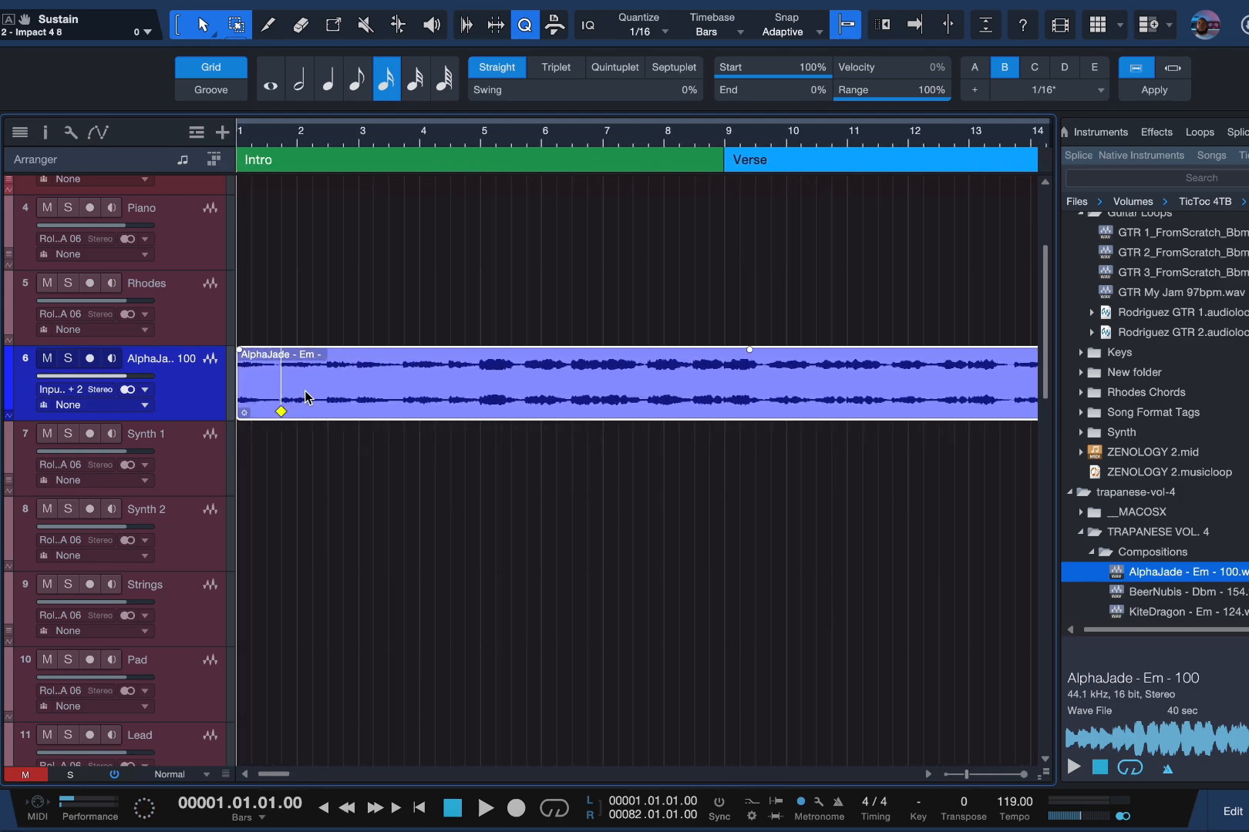
pyautogui.moveTo(314, 400)
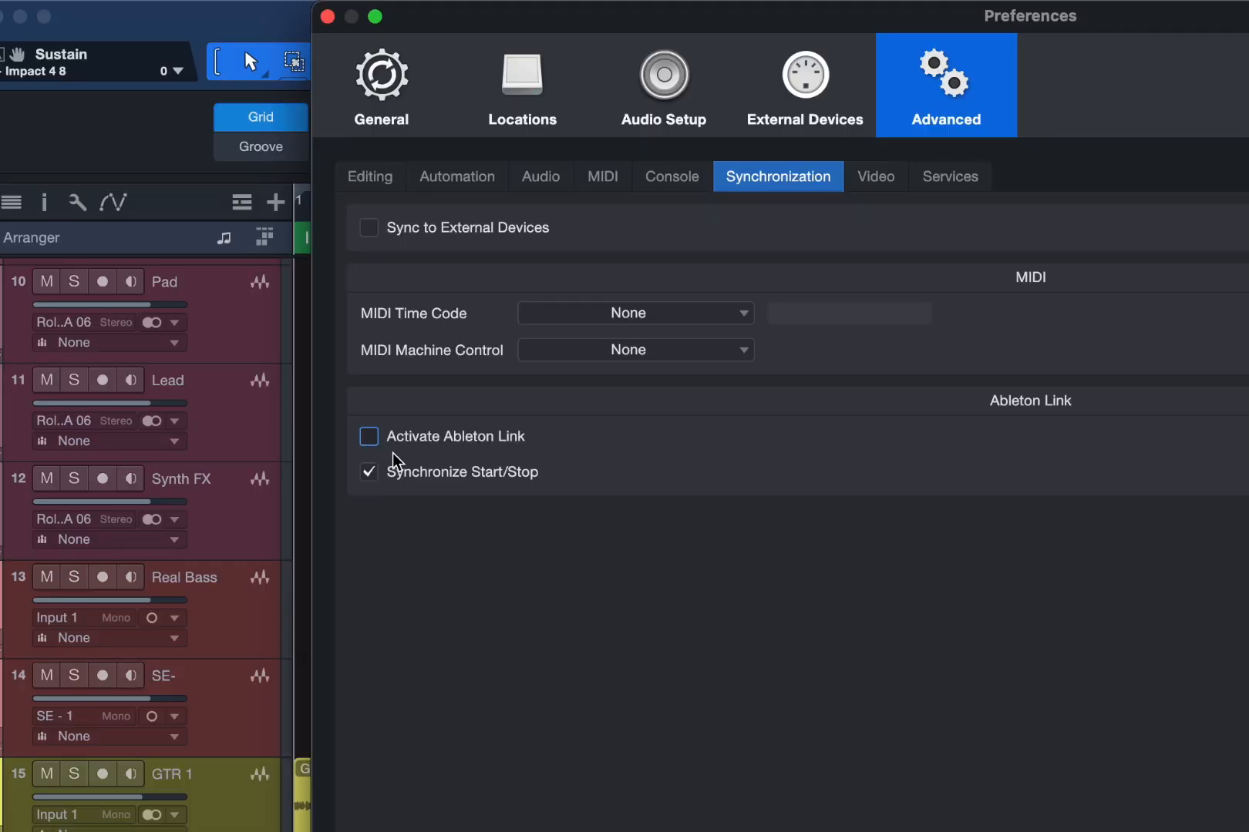
# Tick Activate Ableton Link in Advanced Synchronization preferences and close Preferences.
pyautogui.click(367, 436)
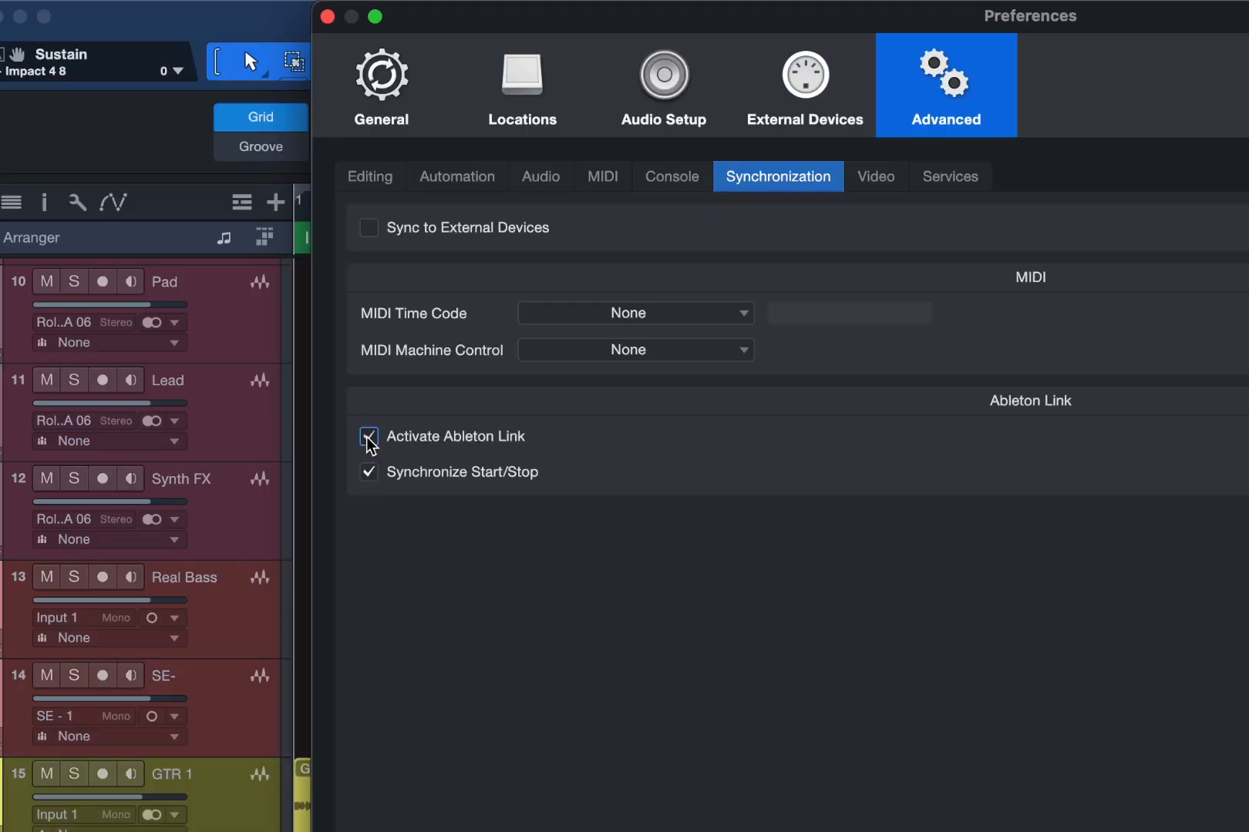
pyautogui.click(367, 438)
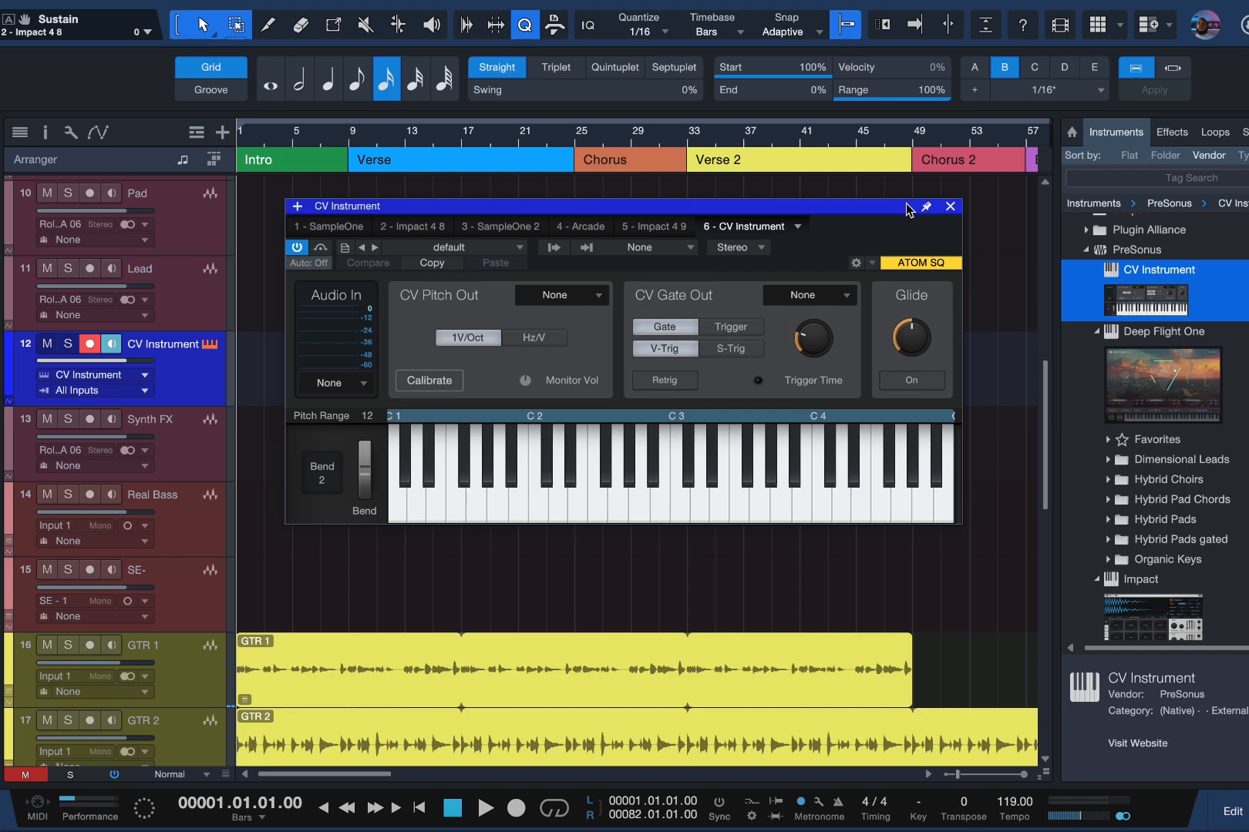
# Add a CV Instrument track, leaving the CV Pitch Out set to None.
pyautogui.click(808, 295)
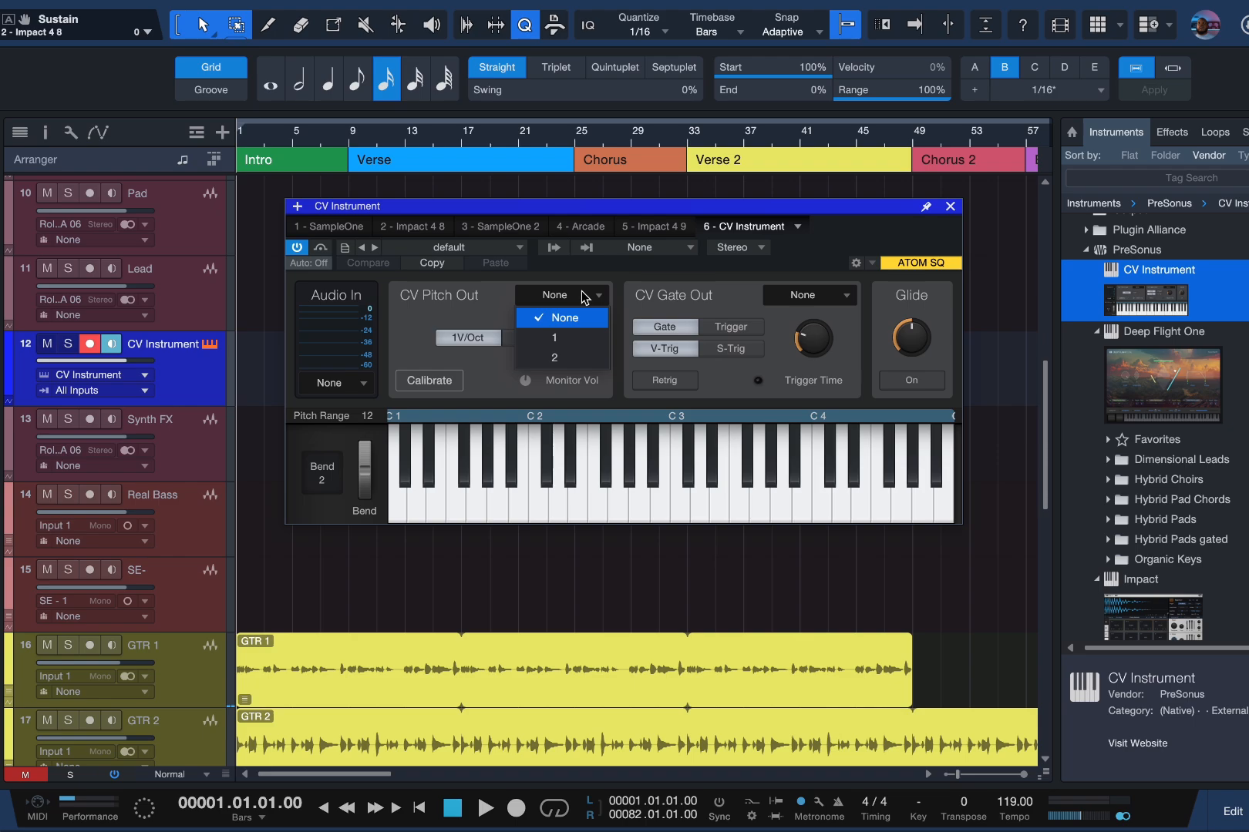
pyautogui.click(549, 337)
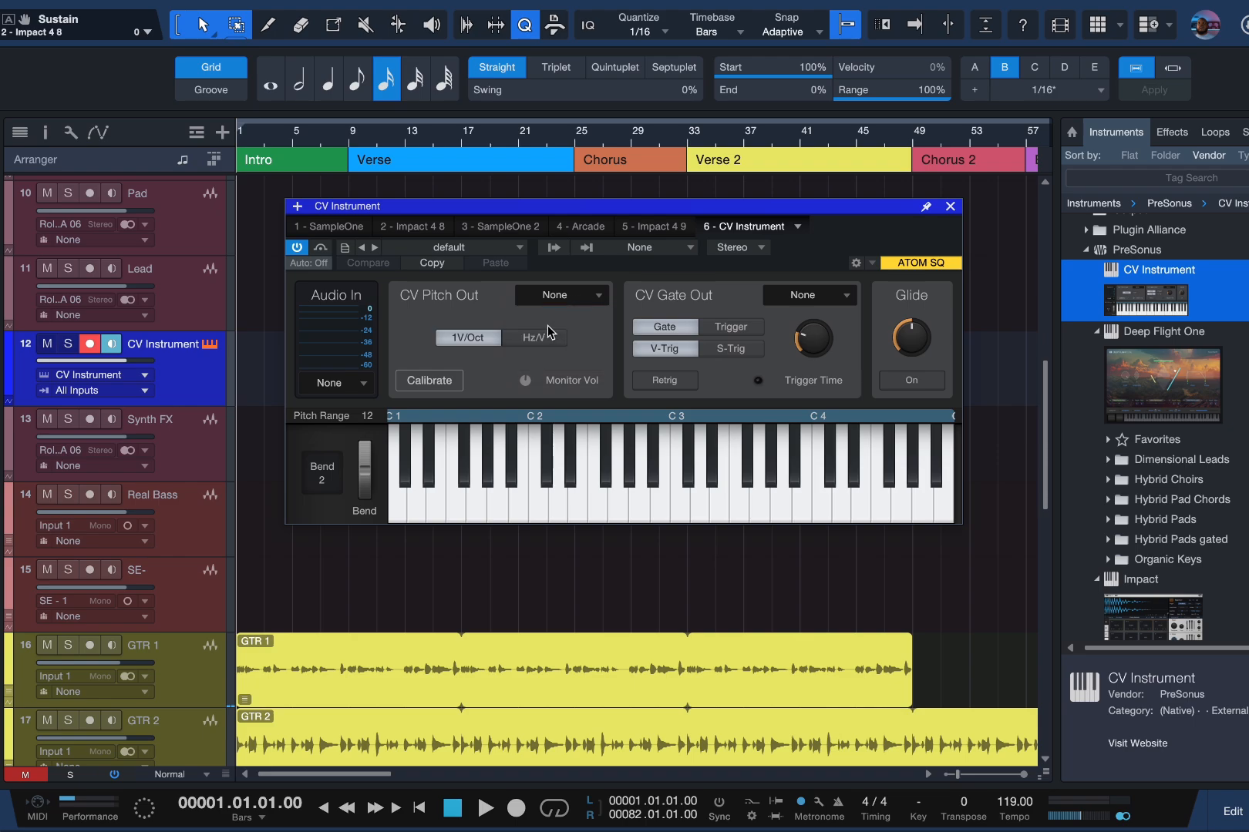
pyautogui.click(466, 338)
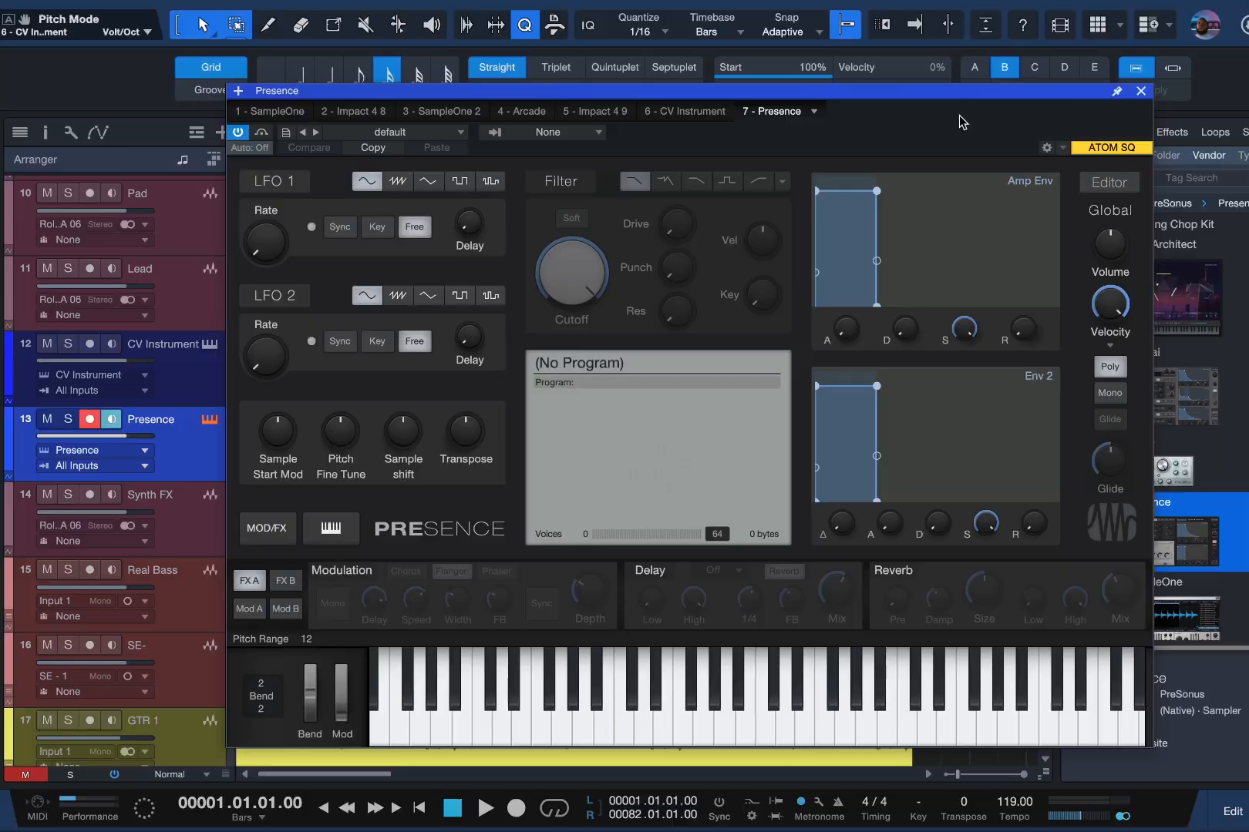
# Open Presence's full program editor via its Editor button.
pyautogui.click(1107, 182)
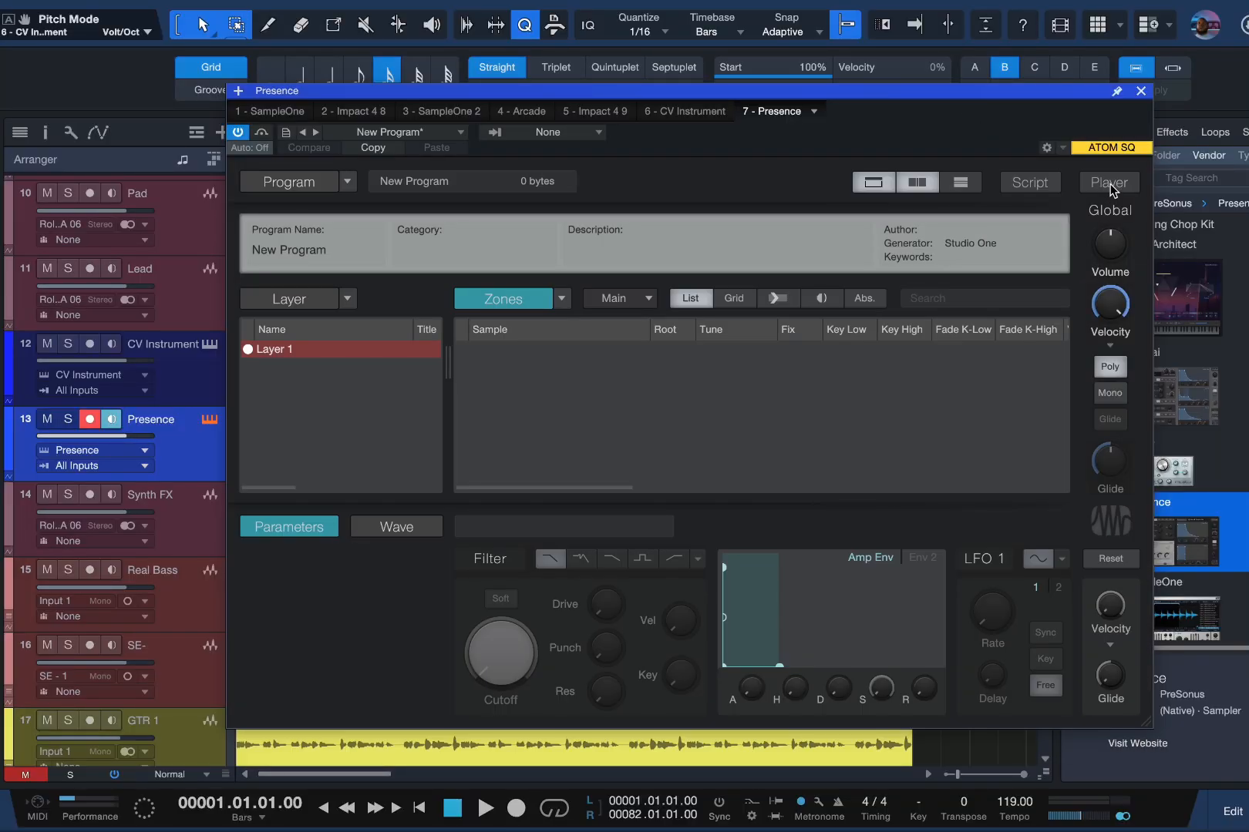